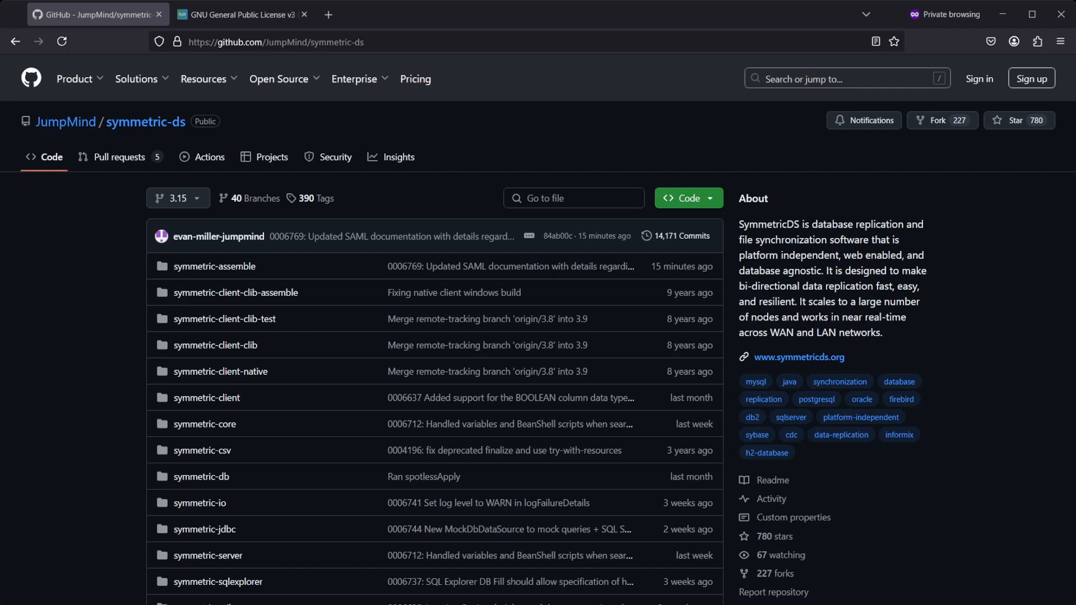
mouse_move(860, 416)
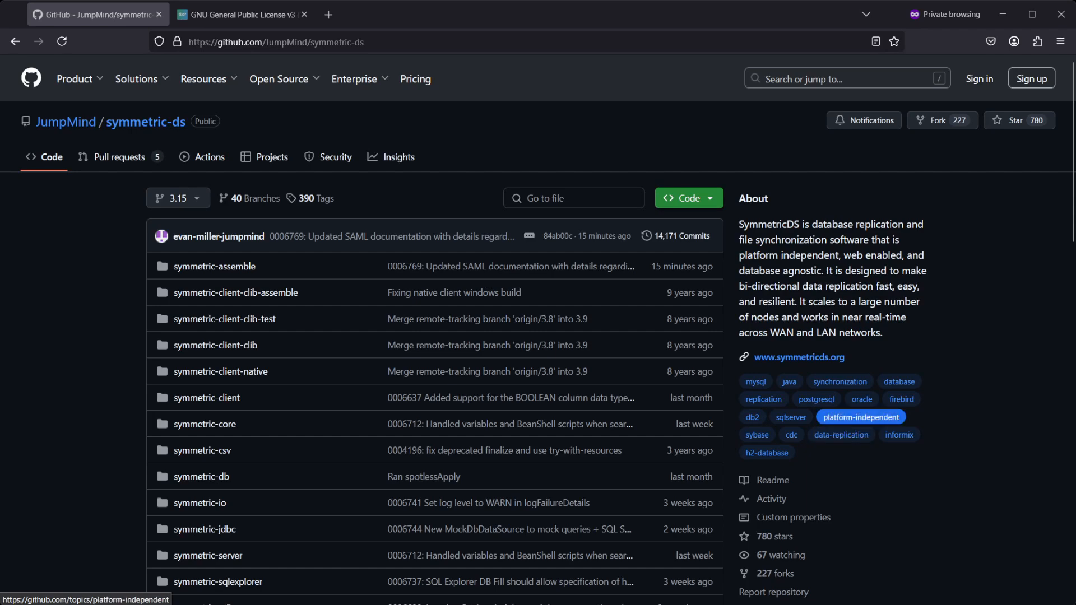
mouse_move(860, 417)
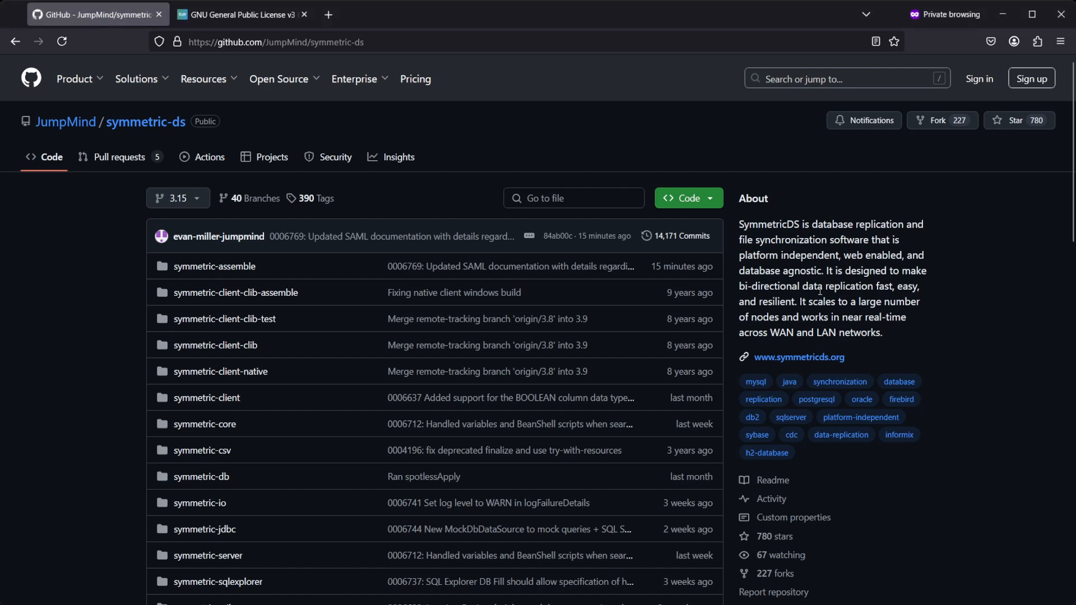
mouse_move(246, 176)
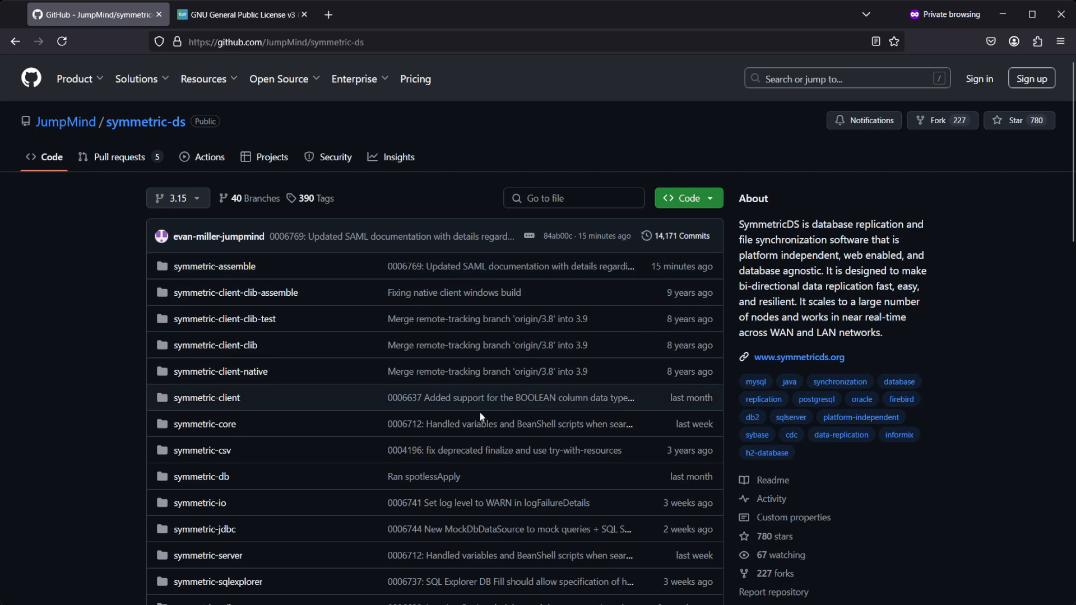
- Reach the README's Documentation link and land on the SymmetricDS documentation overview
scroll("down", 3)
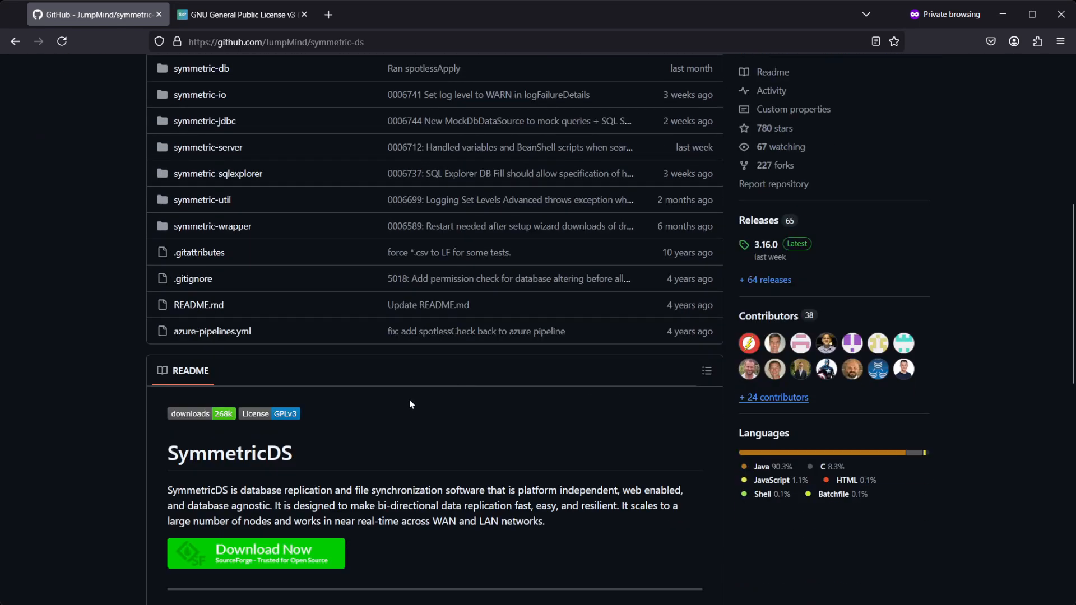
scroll("down", 3)
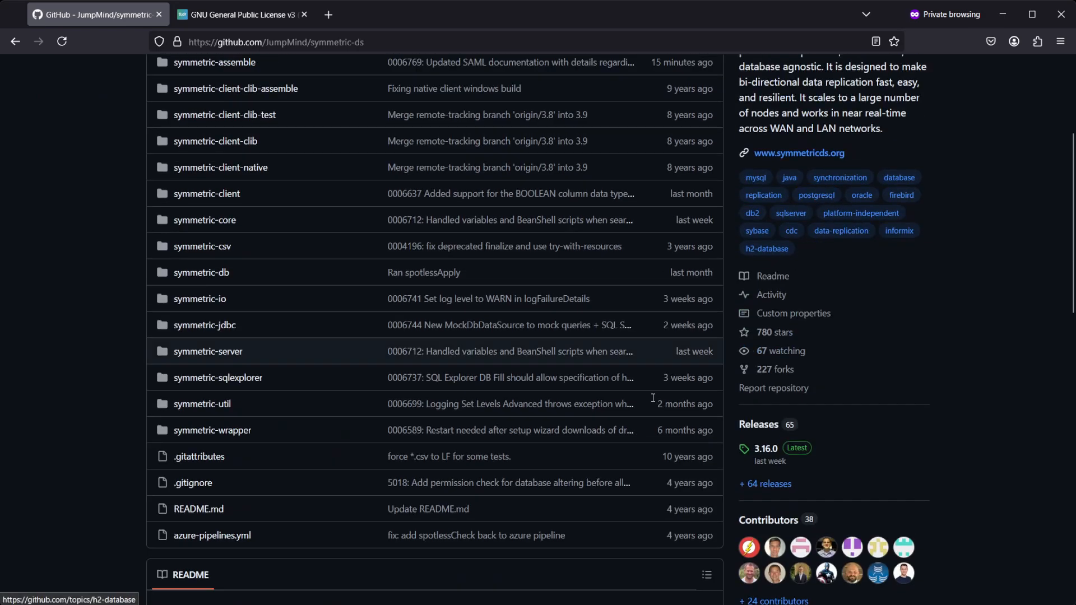
scroll("down", 3)
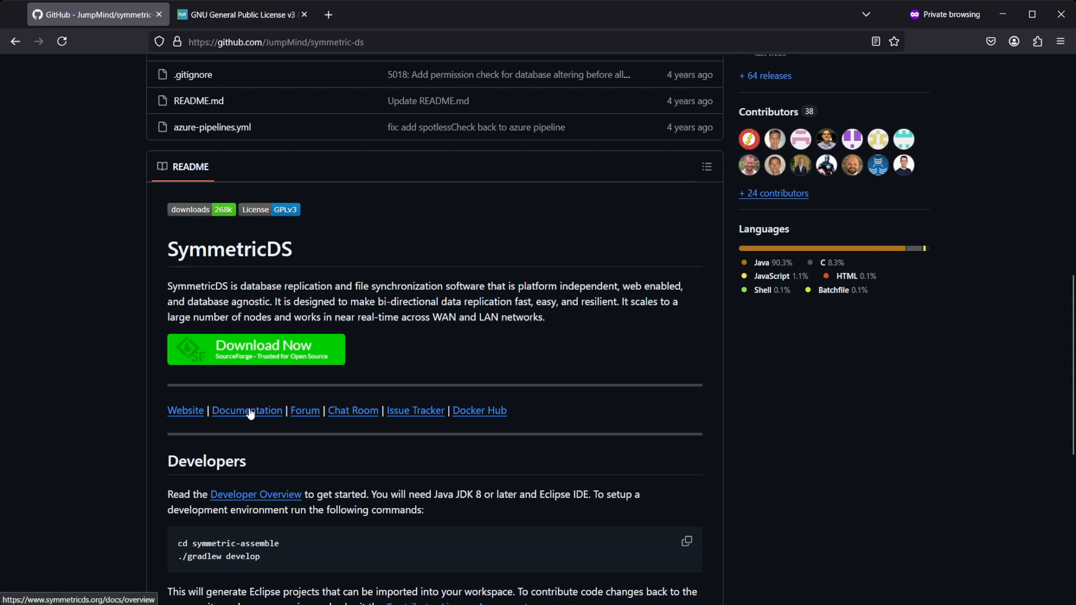
left_click(246, 411)
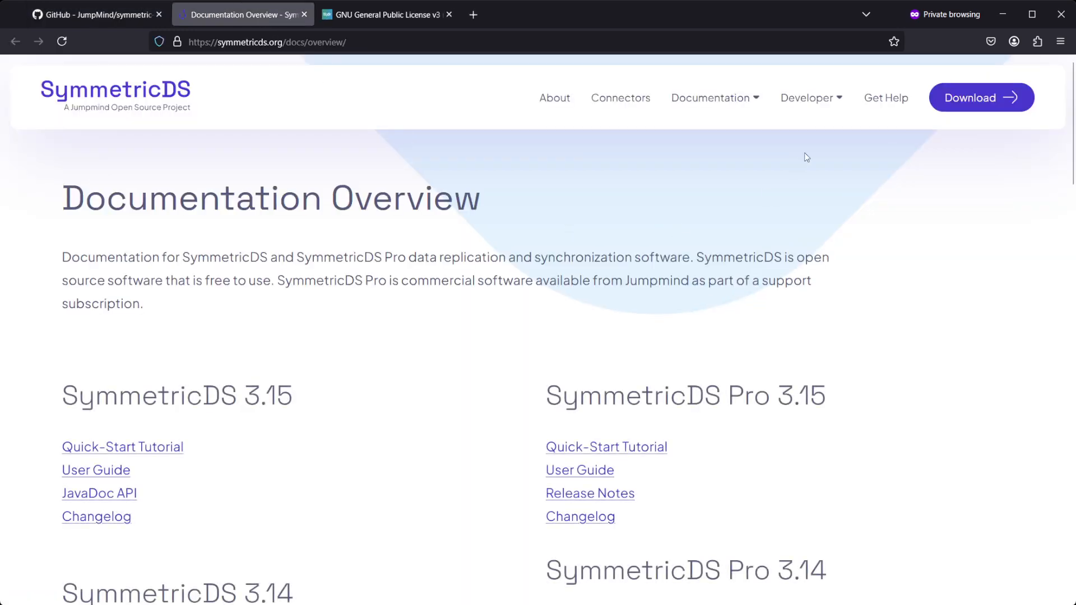
- Go to the Download page and review editions, System Requirements and the GPL license
left_click(713, 97)
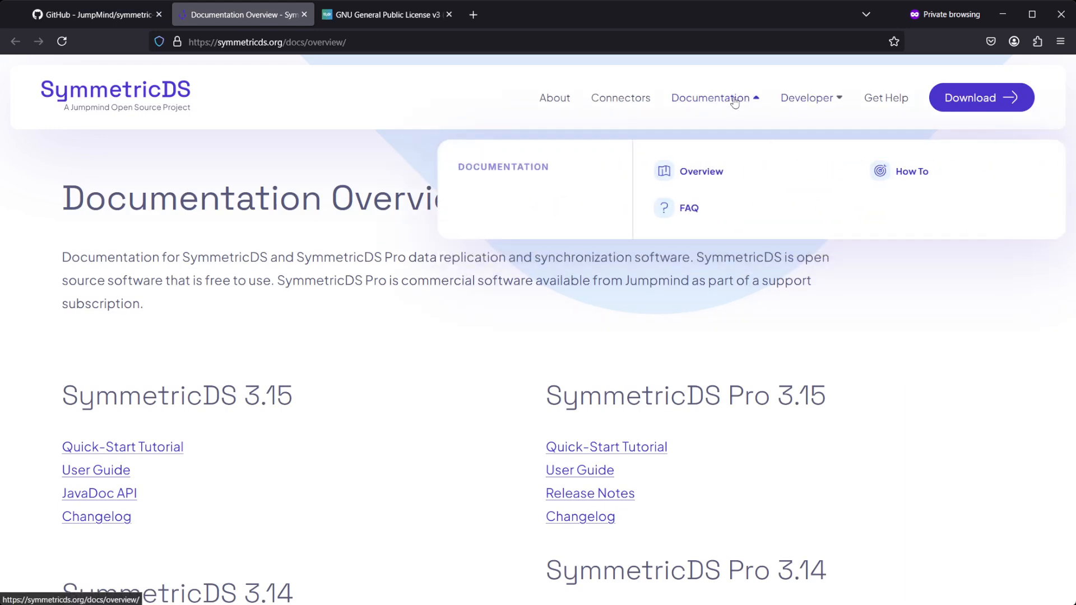
left_click(979, 97)
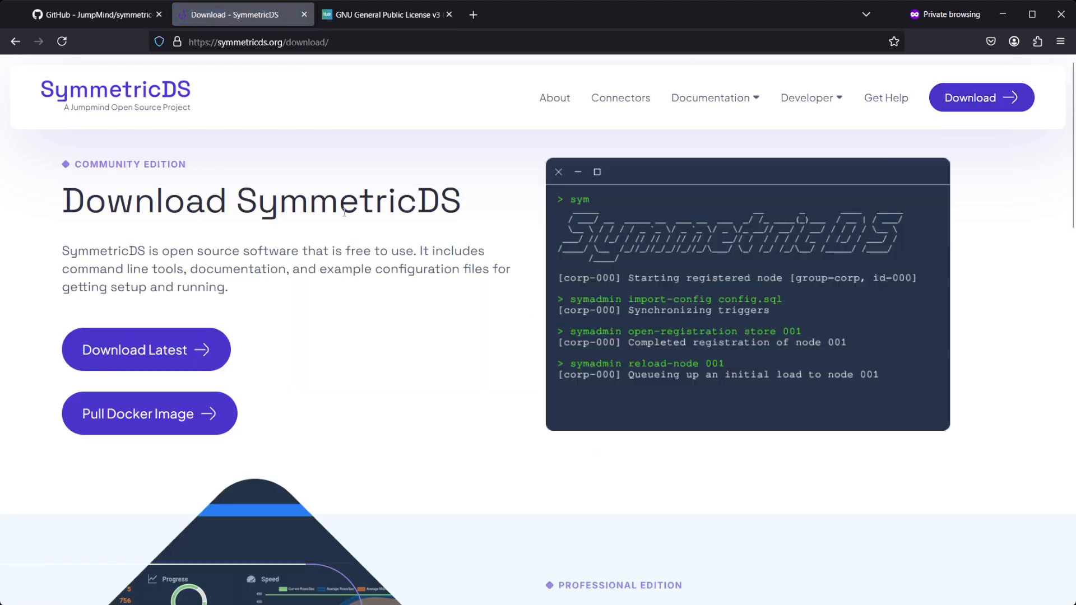
scroll("down", 3)
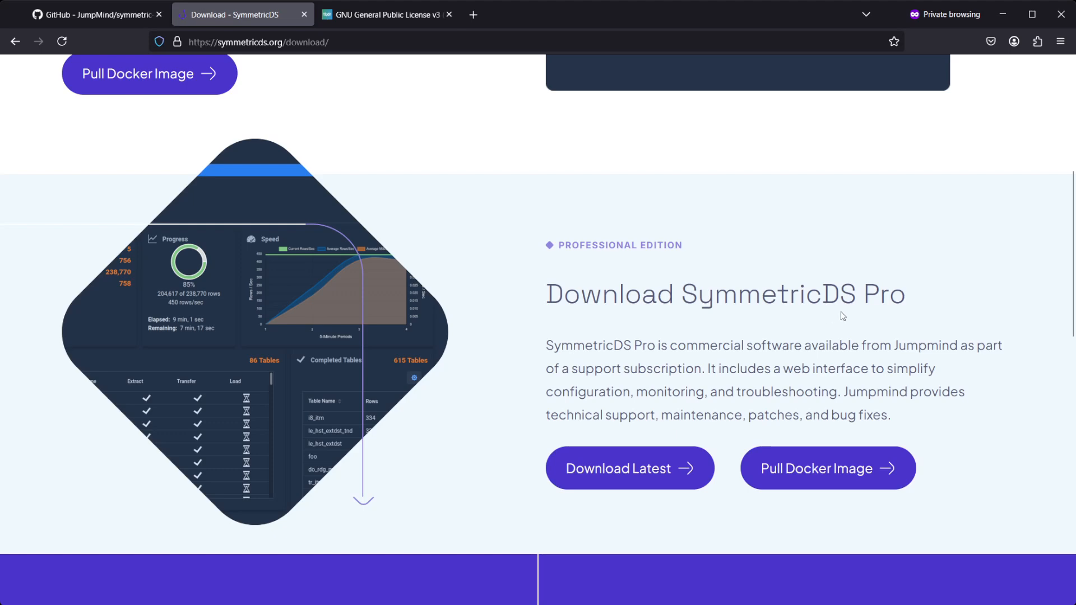
scroll("down", 3)
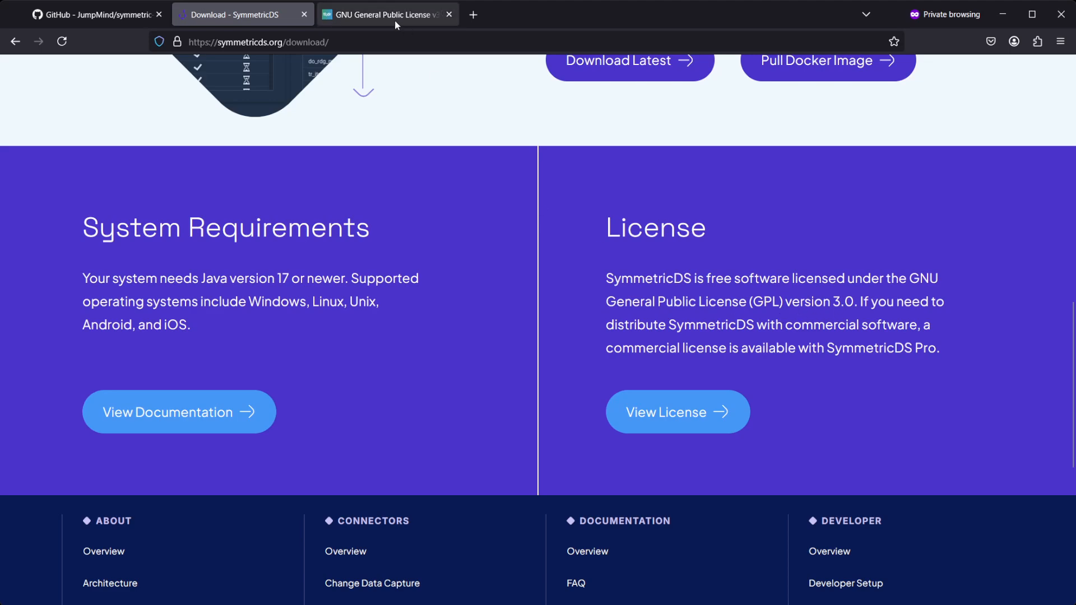
- Review tl;drLegal's GPL v3 Can/Cannot/Must summary, then return to the SymmetricDS download page
left_click(384, 15)
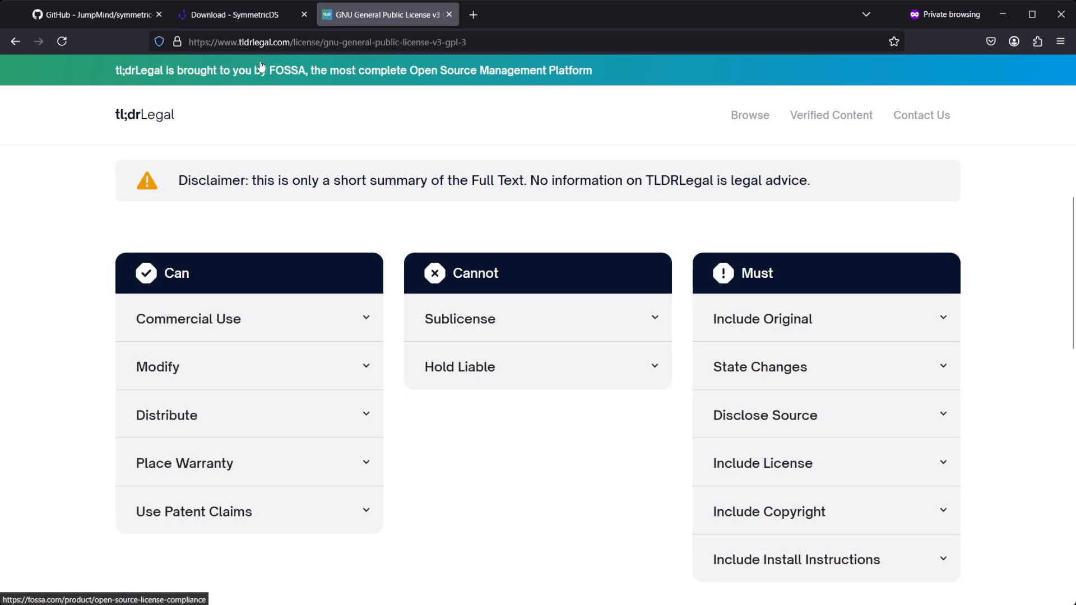
mouse_move(305, 104)
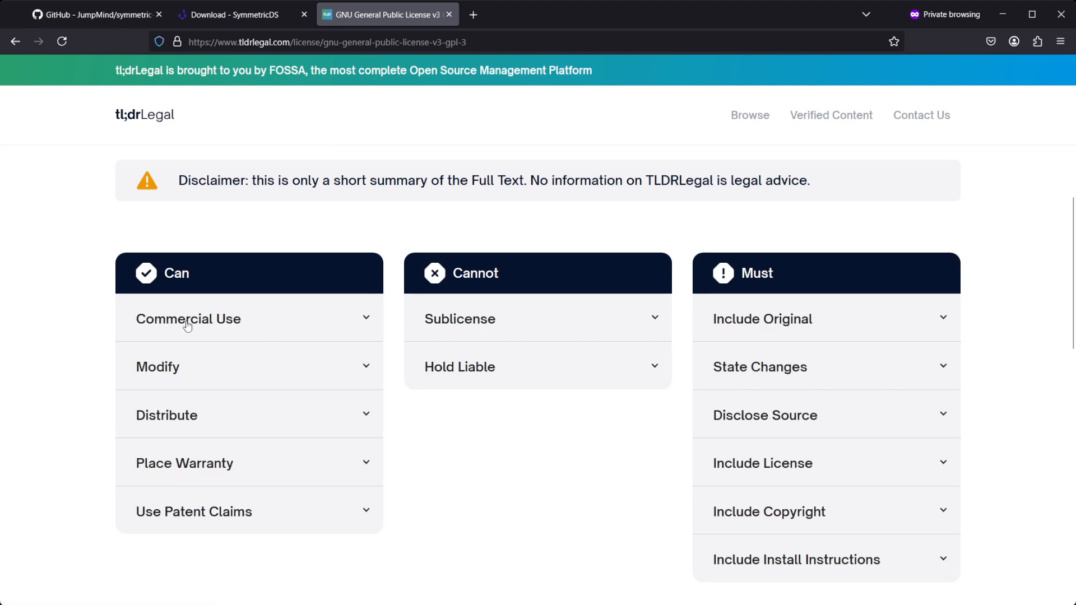
mouse_move(194, 325)
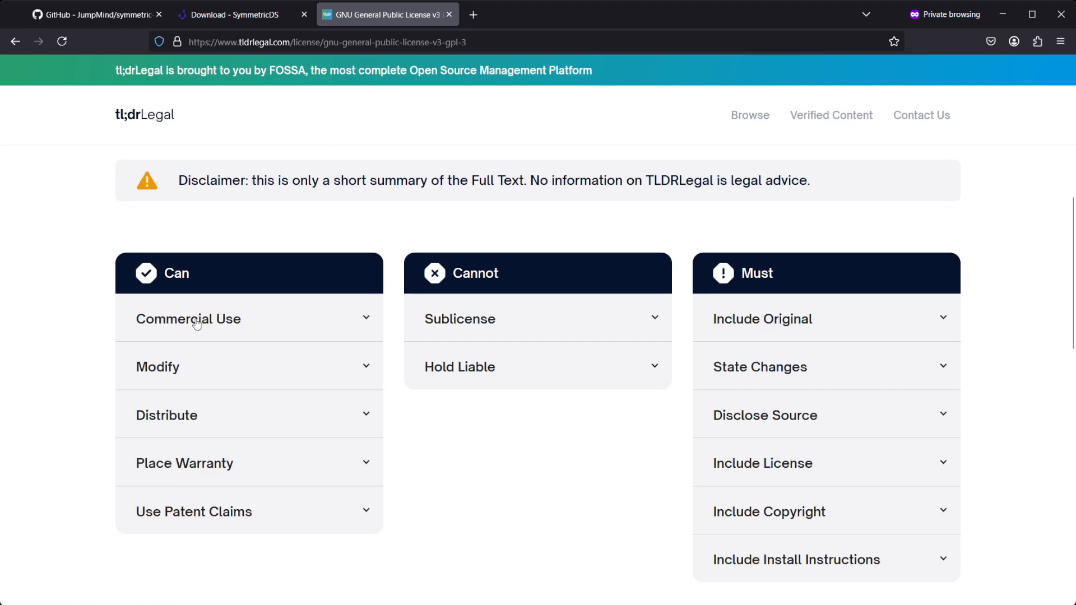
mouse_move(810, 425)
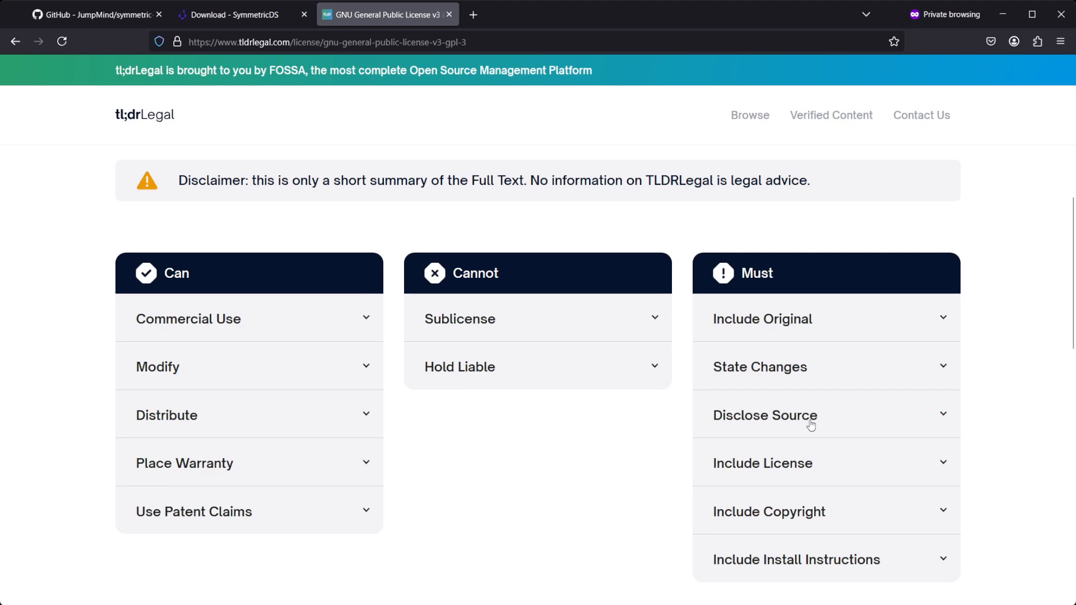
mouse_move(781, 422)
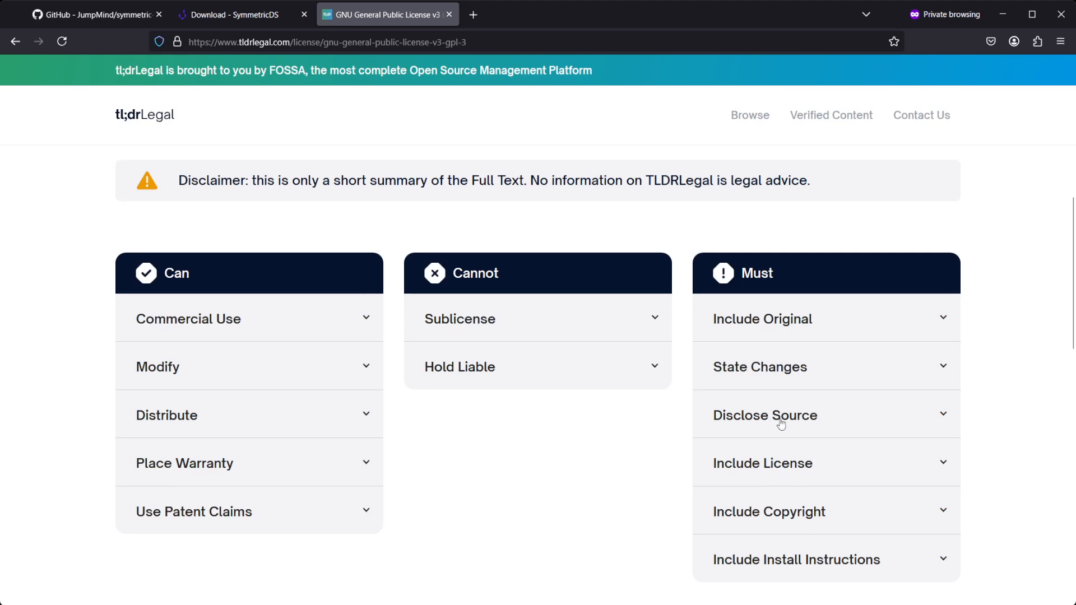
mouse_move(607, 267)
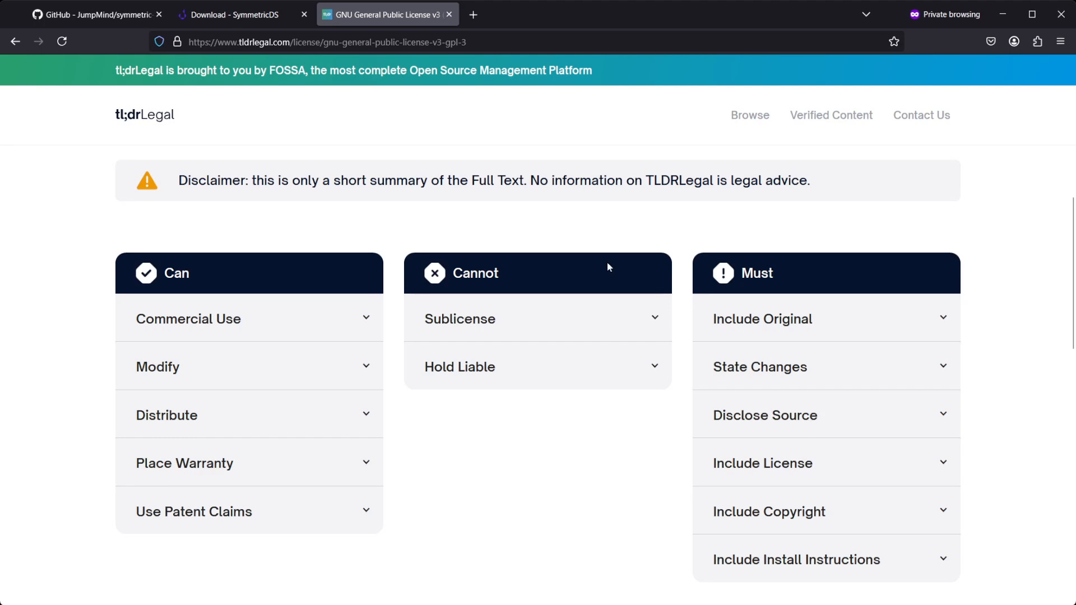
left_click(243, 14)
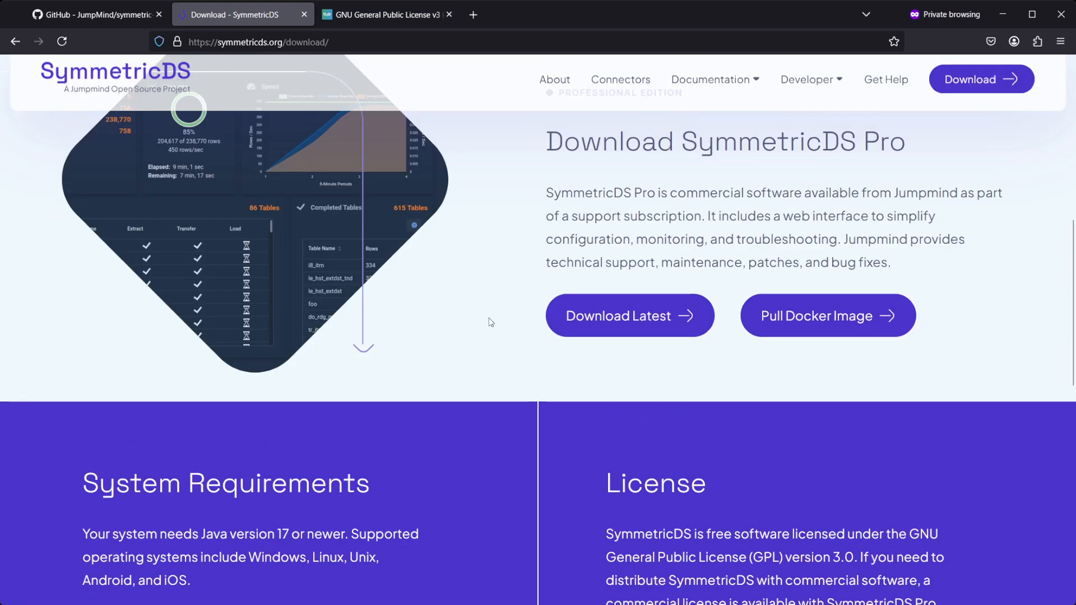
- Read the About page's Cross Platform and Pro features down to the Popular Connectors section
scroll("up", 3)
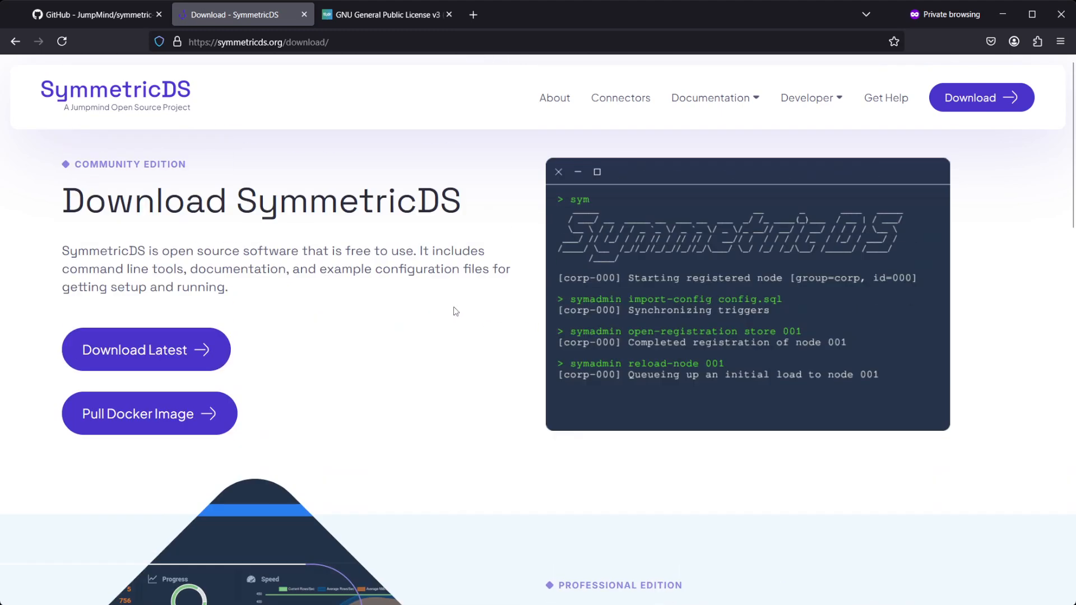
mouse_move(693, 294)
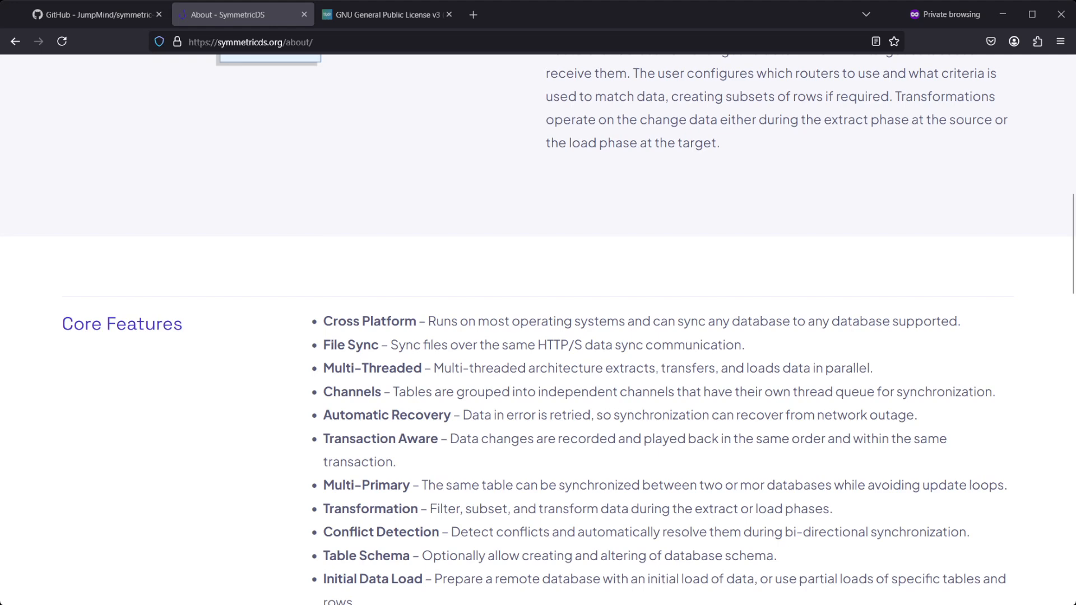
left_click_drag(360, 321, 822, 321)
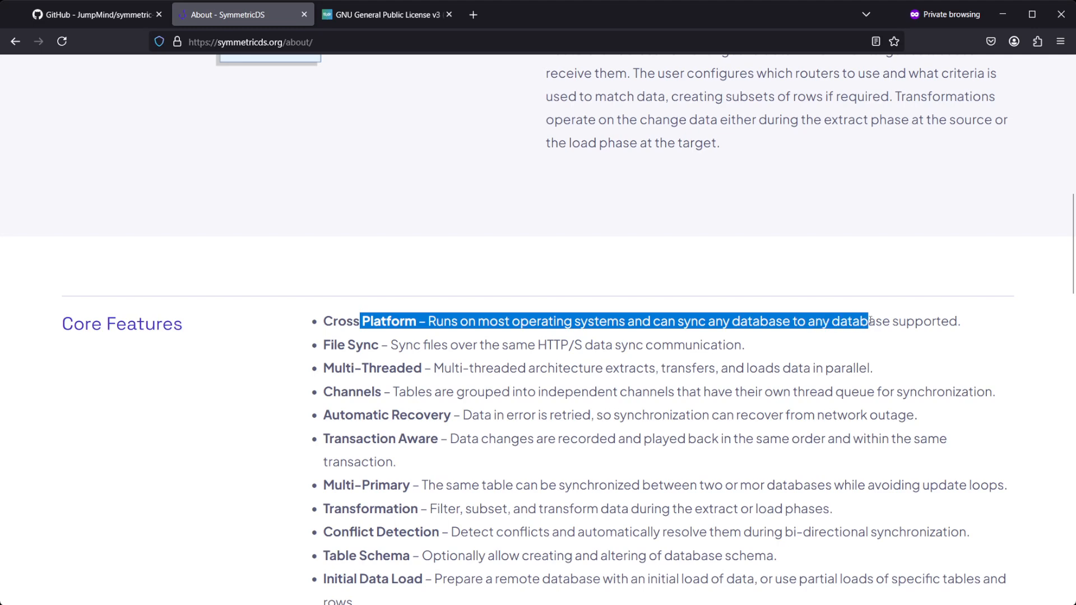
scroll("down", 3)
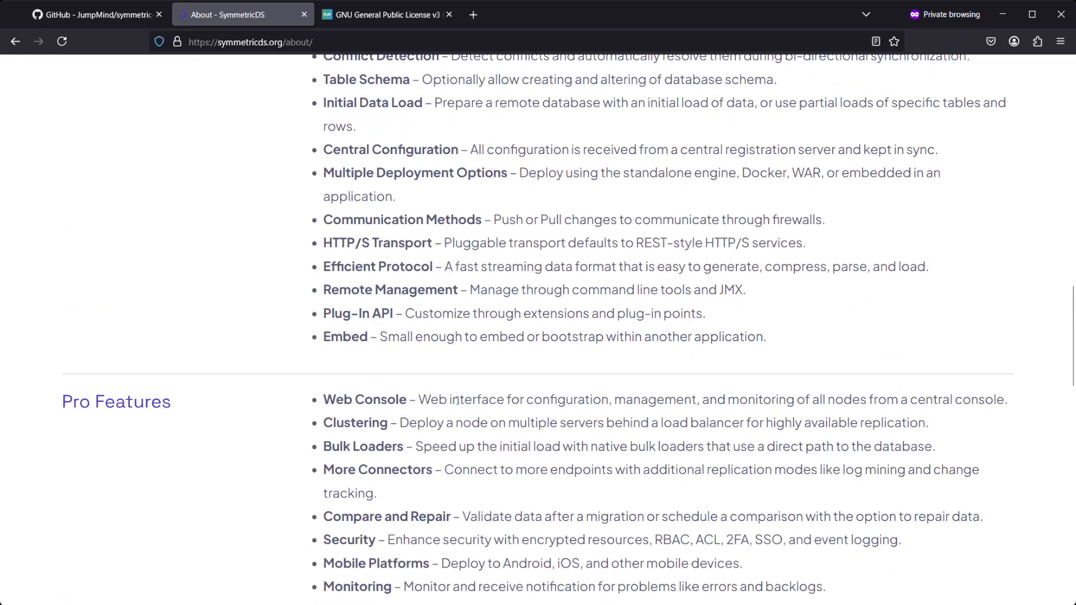
scroll("down", 3)
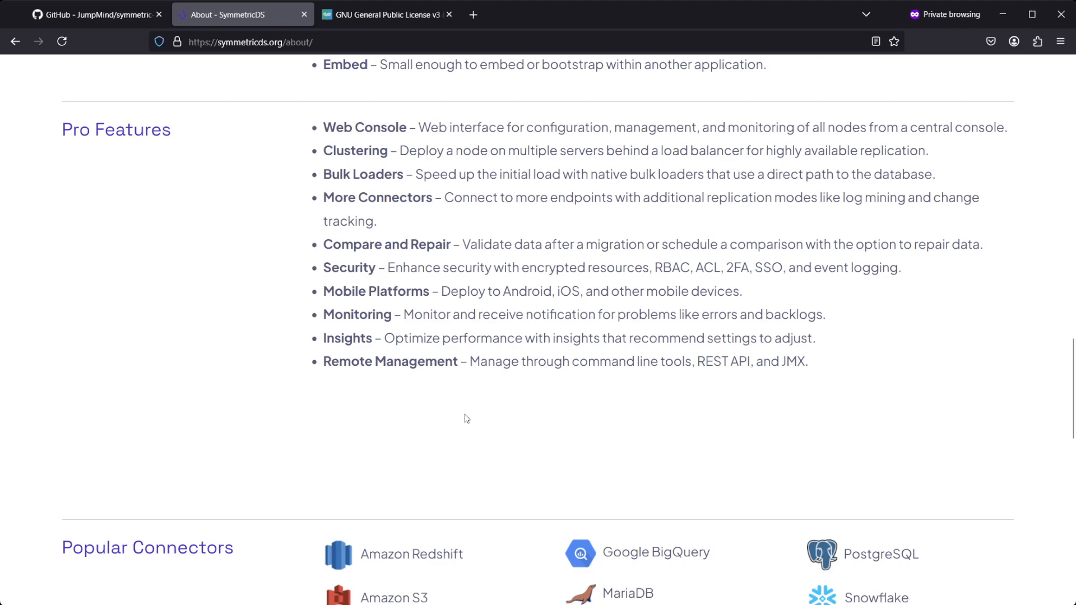
scroll("down", 3)
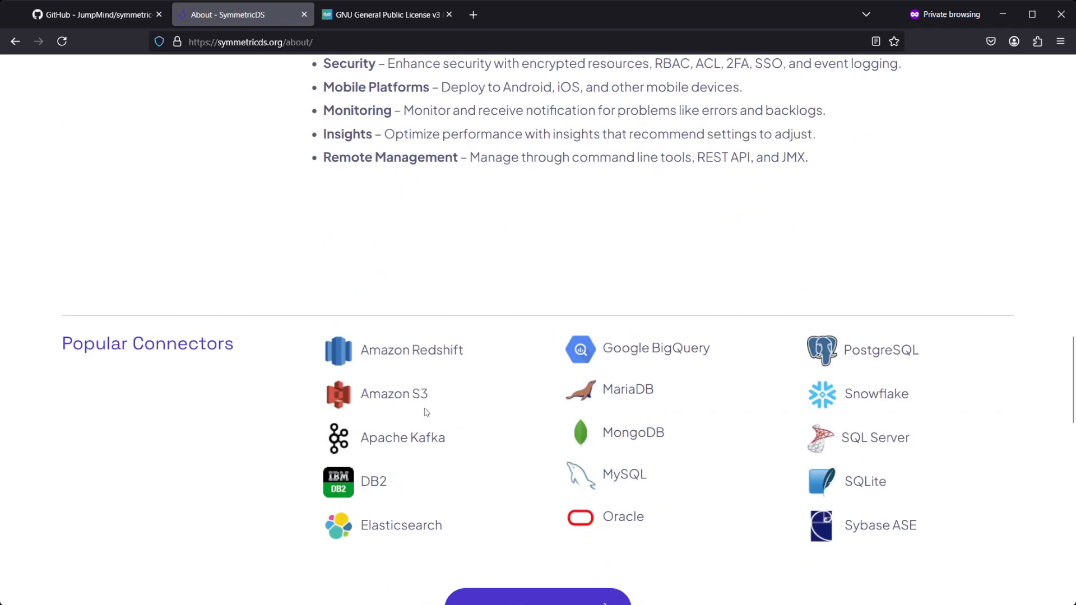
scroll("down", 3)
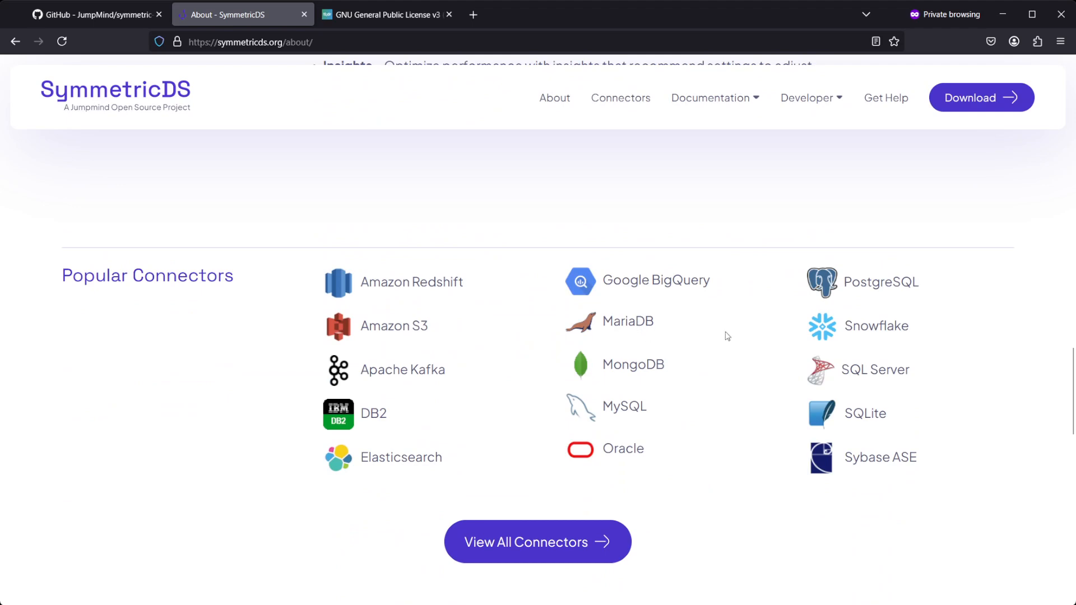
mouse_move(586, 305)
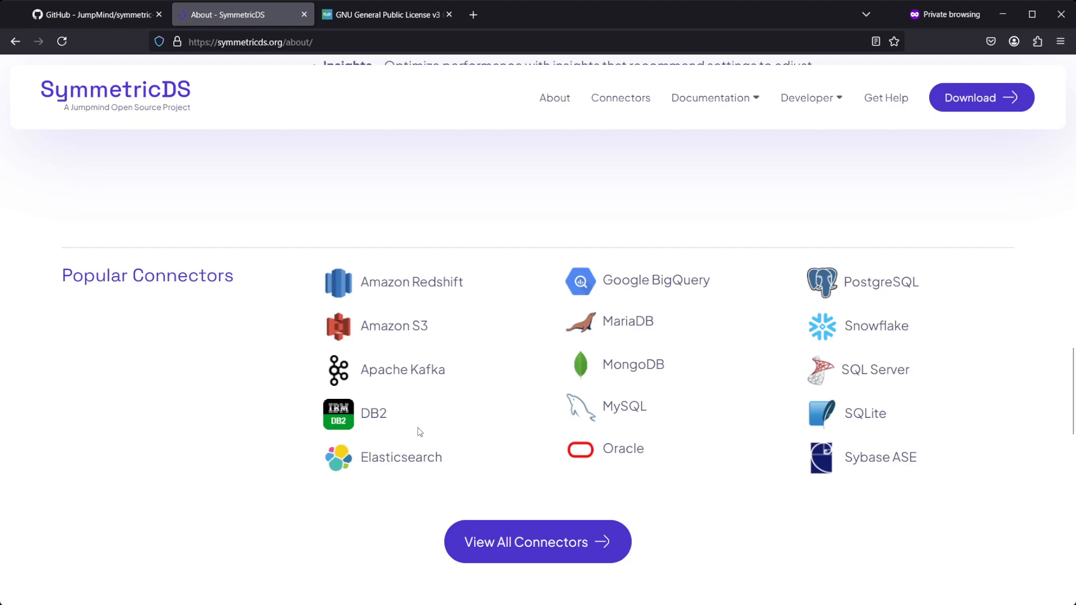
mouse_move(536, 541)
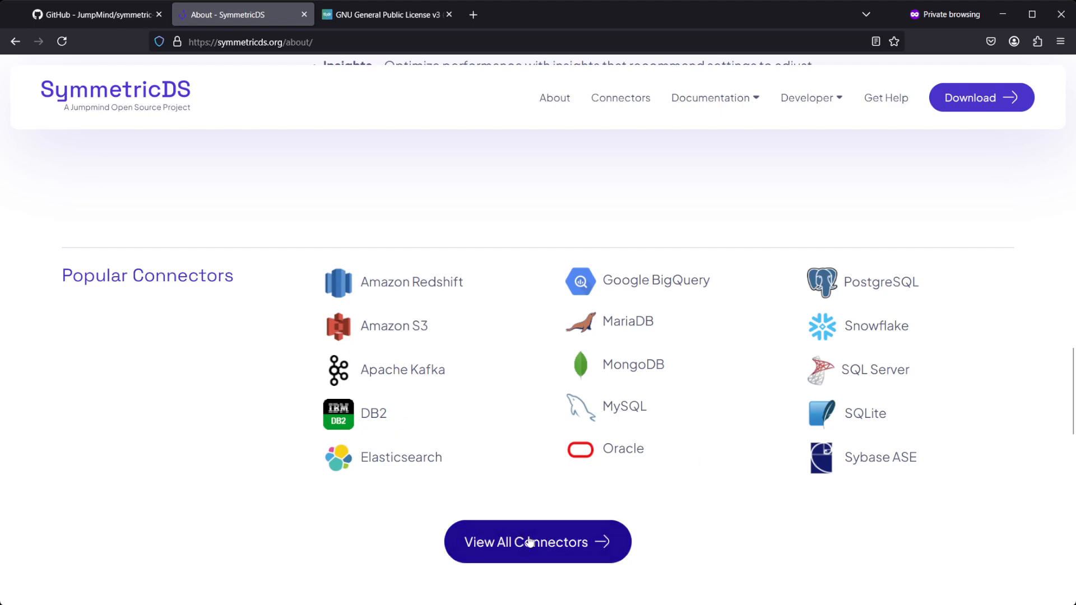
- View the full Connectors page listing every supported database connector
left_click(537, 541)
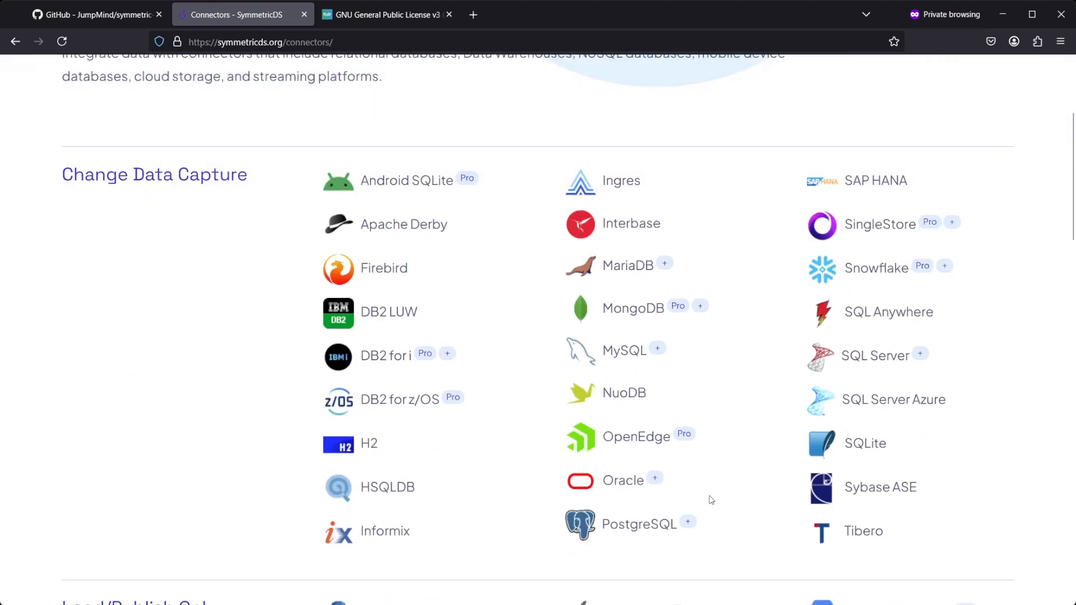
scroll("down", 3)
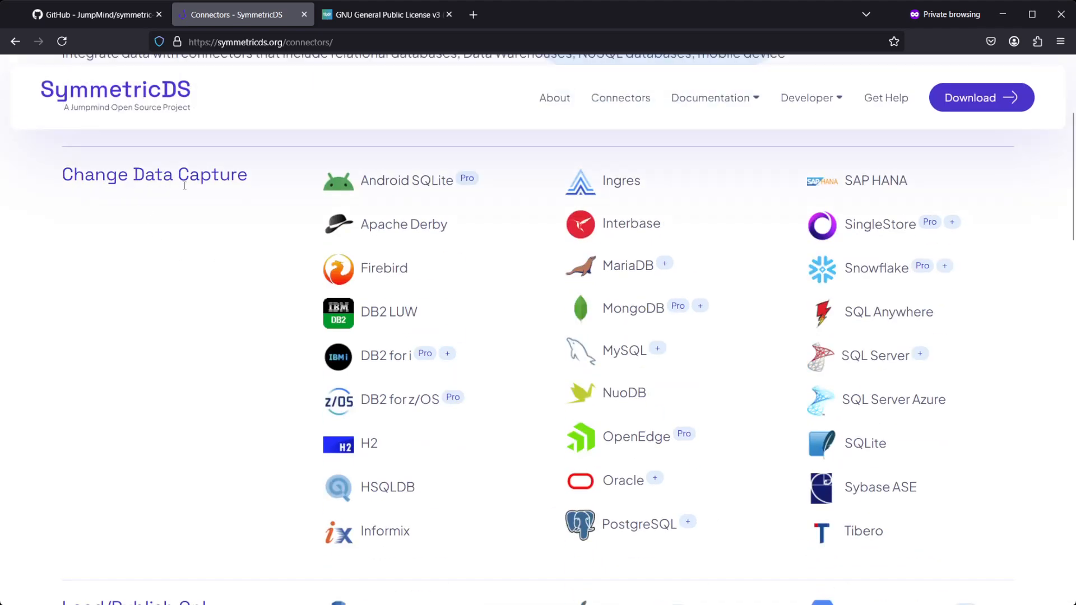
scroll("down", 3)
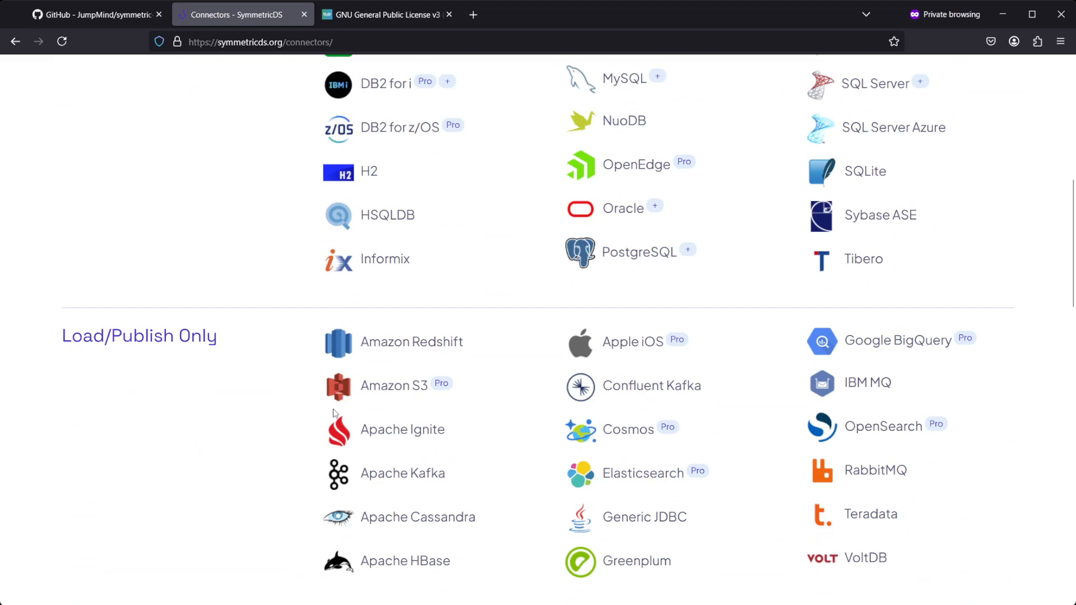
scroll("down", 3)
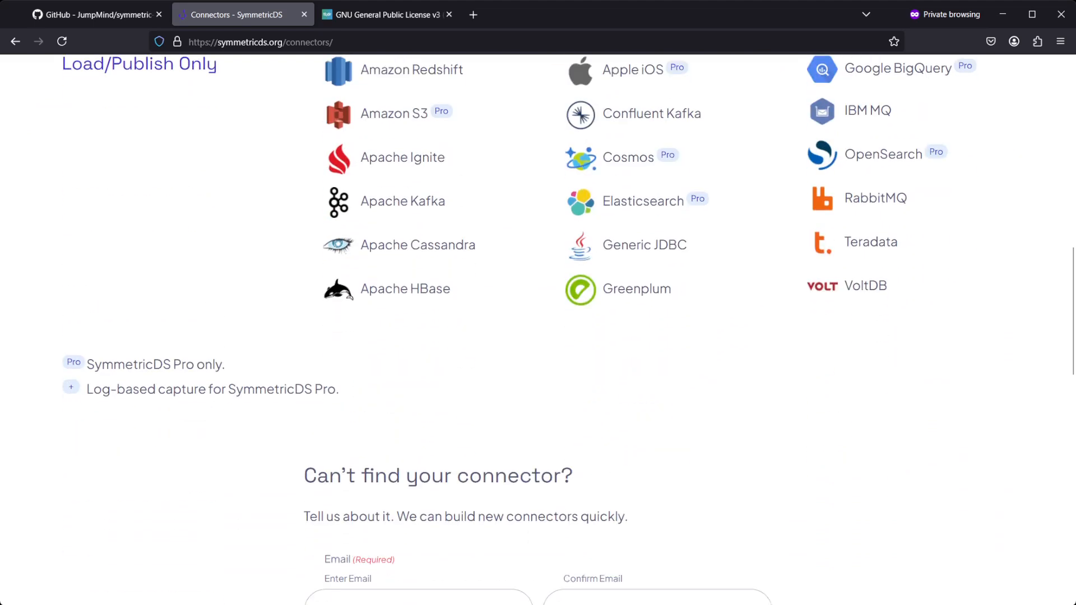
- Go to the Documentation Overview listing community and Pro version guides
left_click(554, 97)
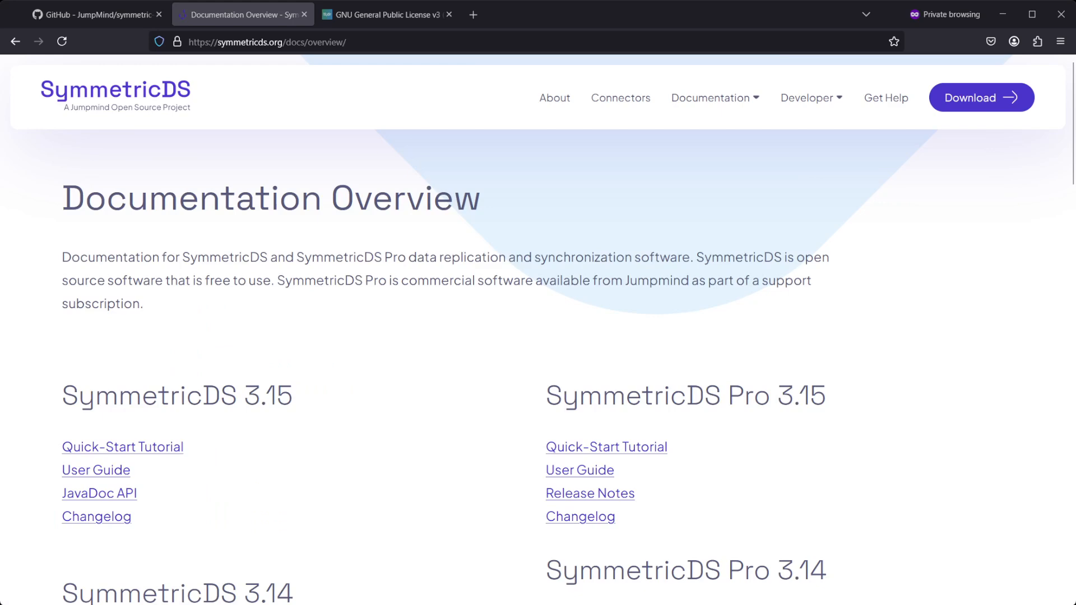
scroll("down", 3)
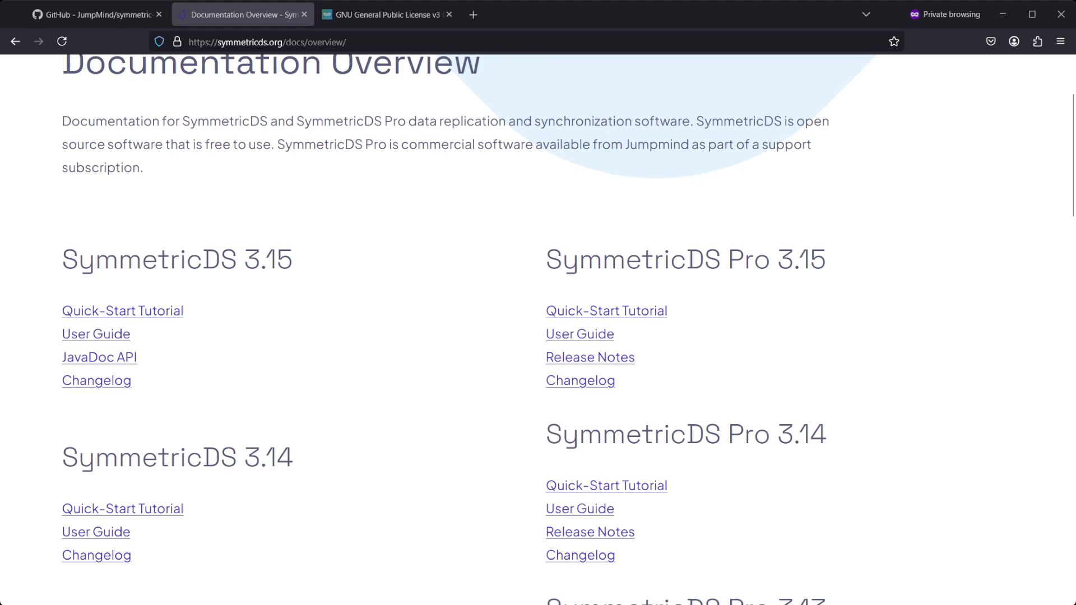
left_click(123, 310)
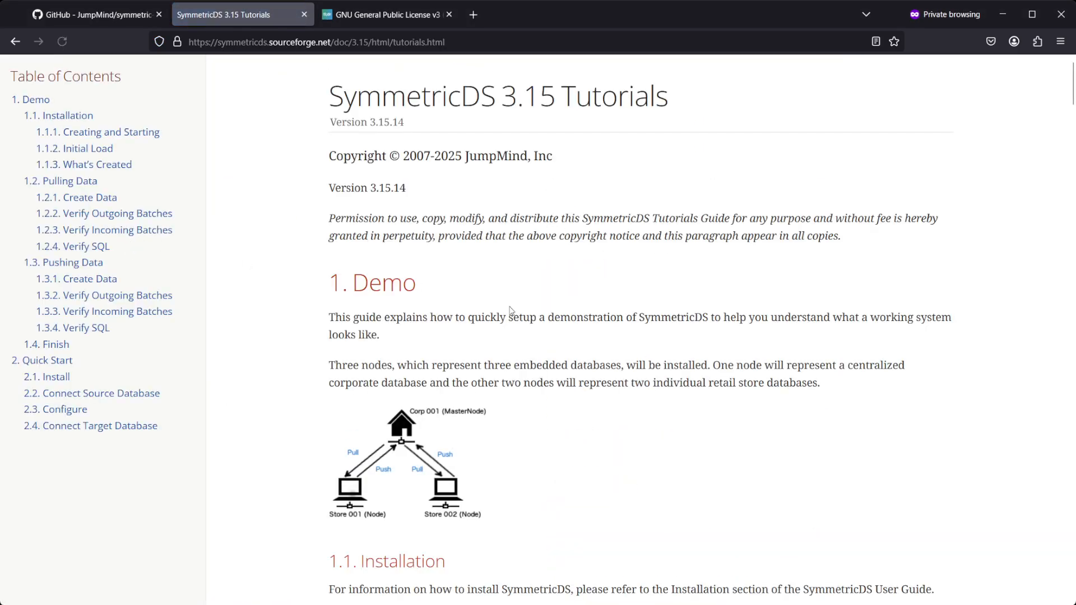
scroll("down", 3)
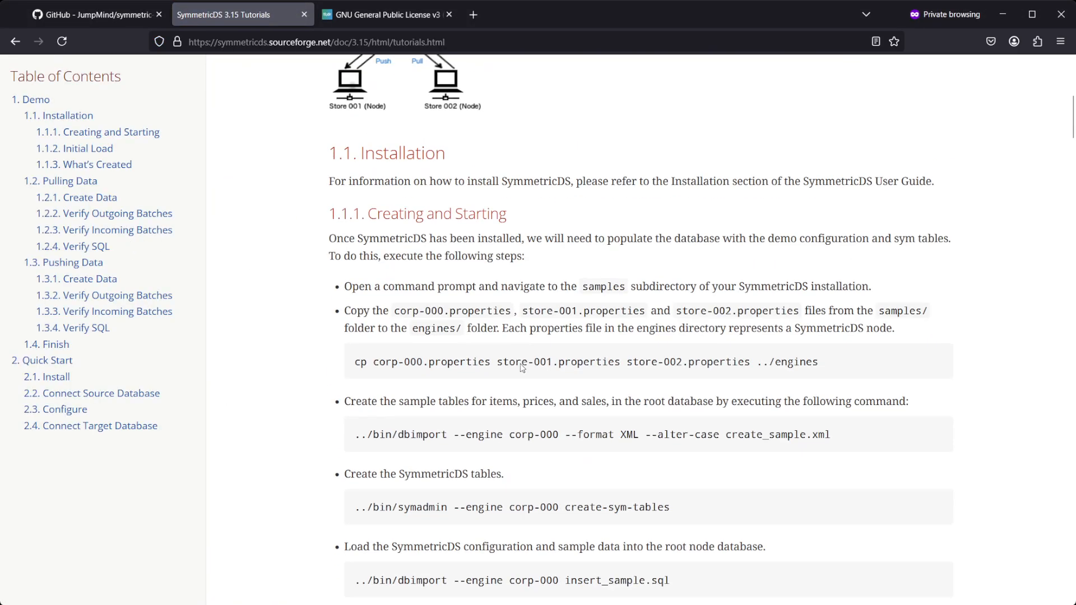
scroll("down", 3)
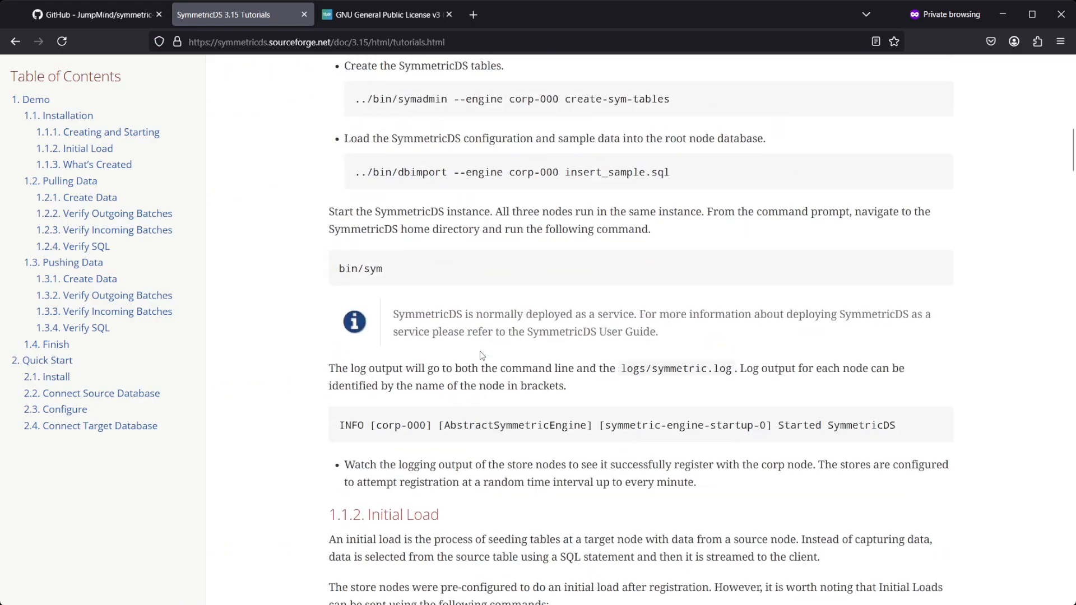
scroll("down", 3)
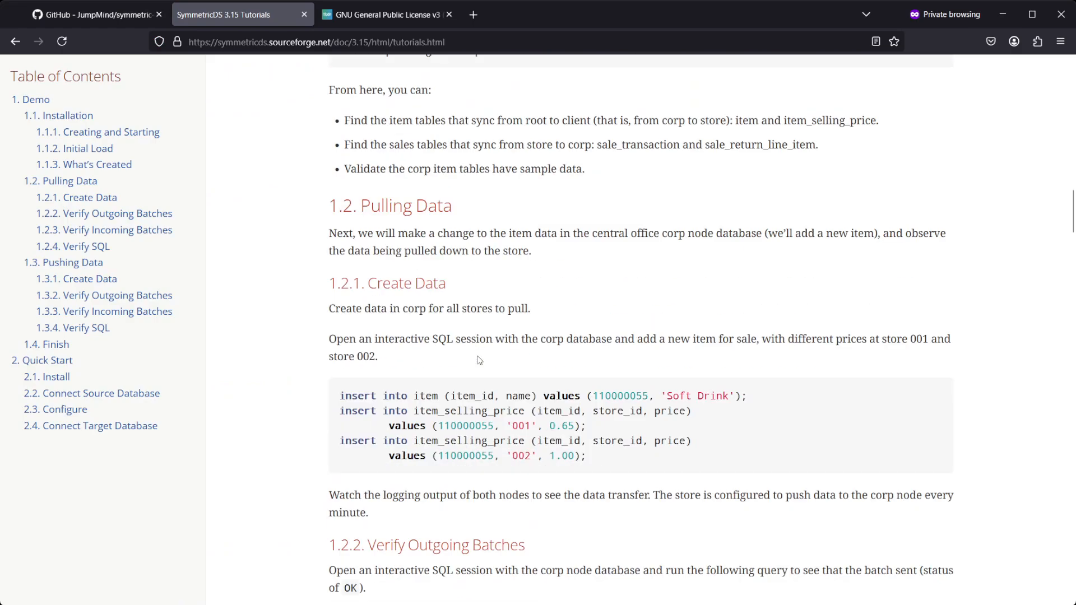
scroll("down", 3)
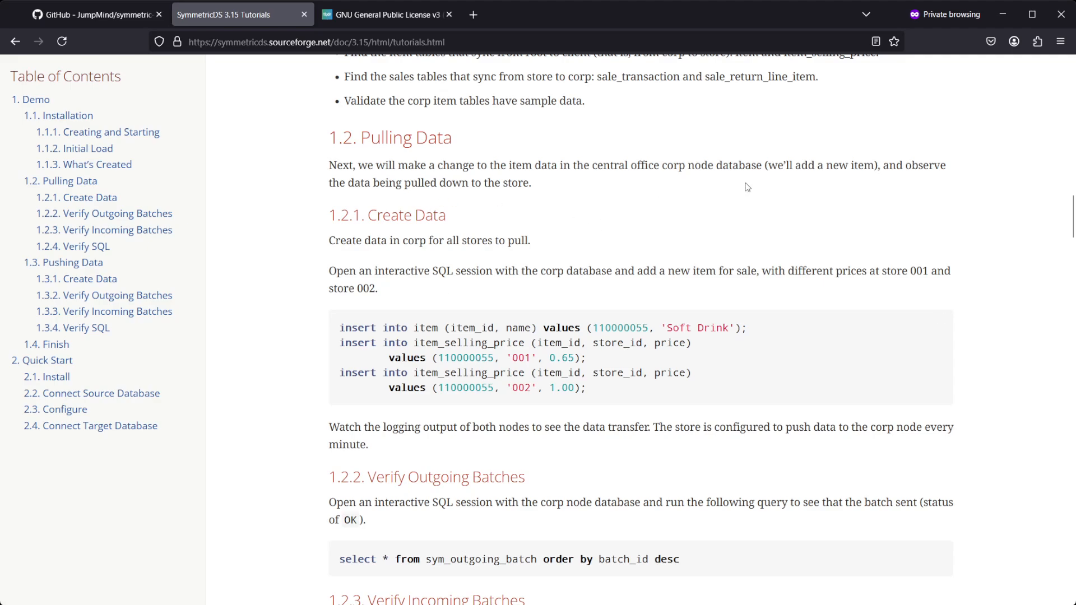
scroll("down", 3)
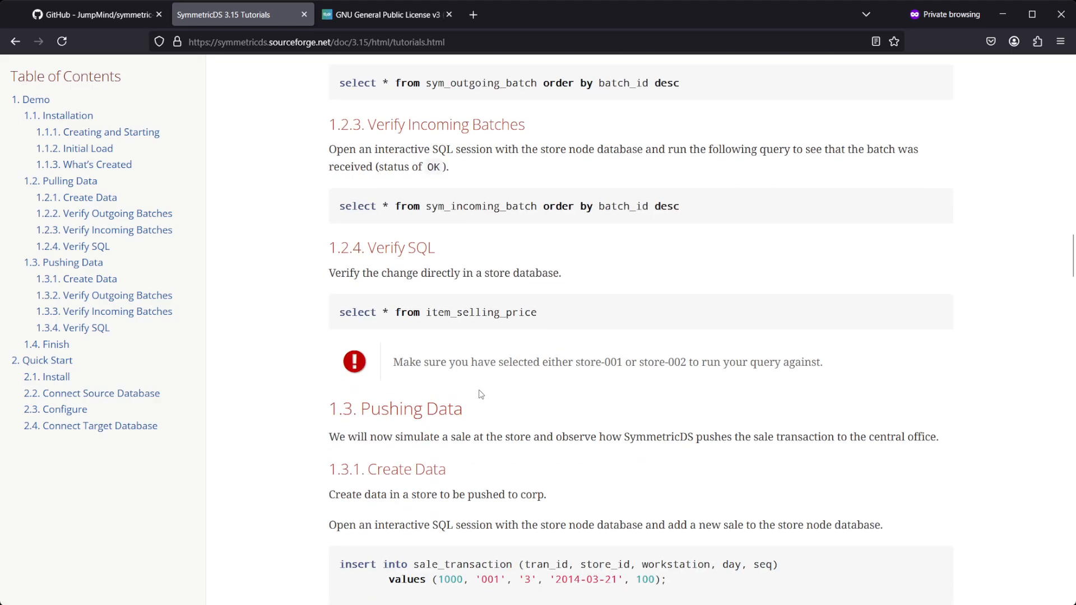
scroll("down", 3)
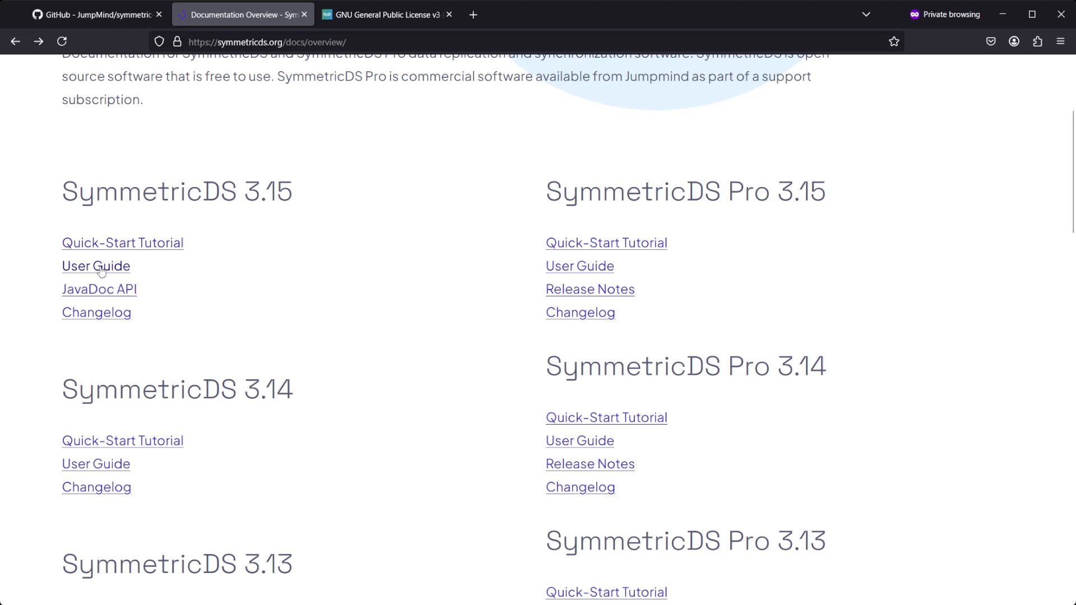
- Read the SymmetricDS 3.15 User Guide's introduction, system requirements and overview
left_click(96, 266)
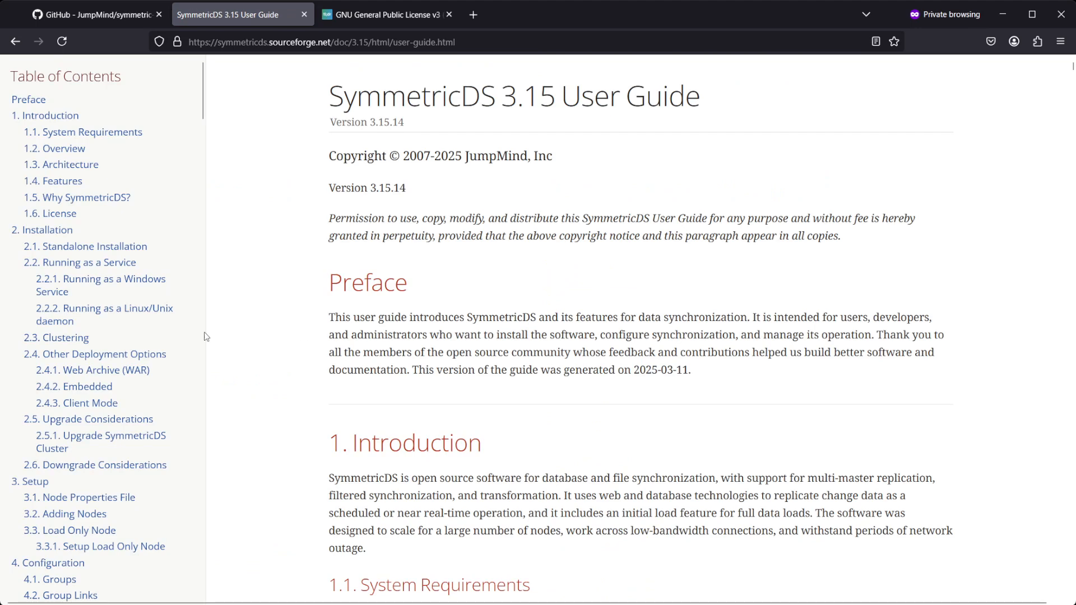
scroll("down", 3)
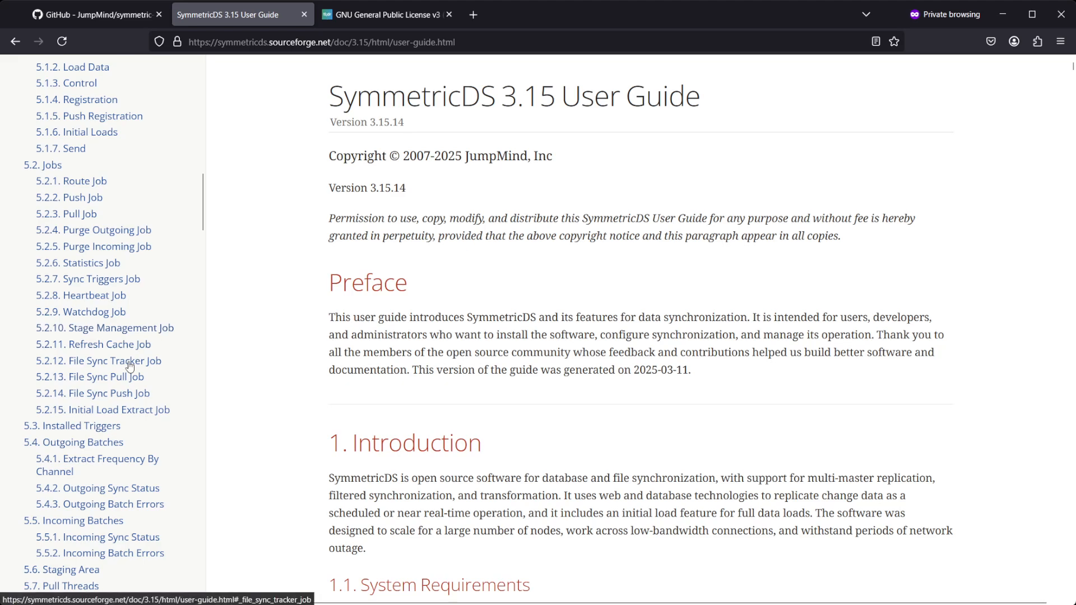
scroll("down", 3)
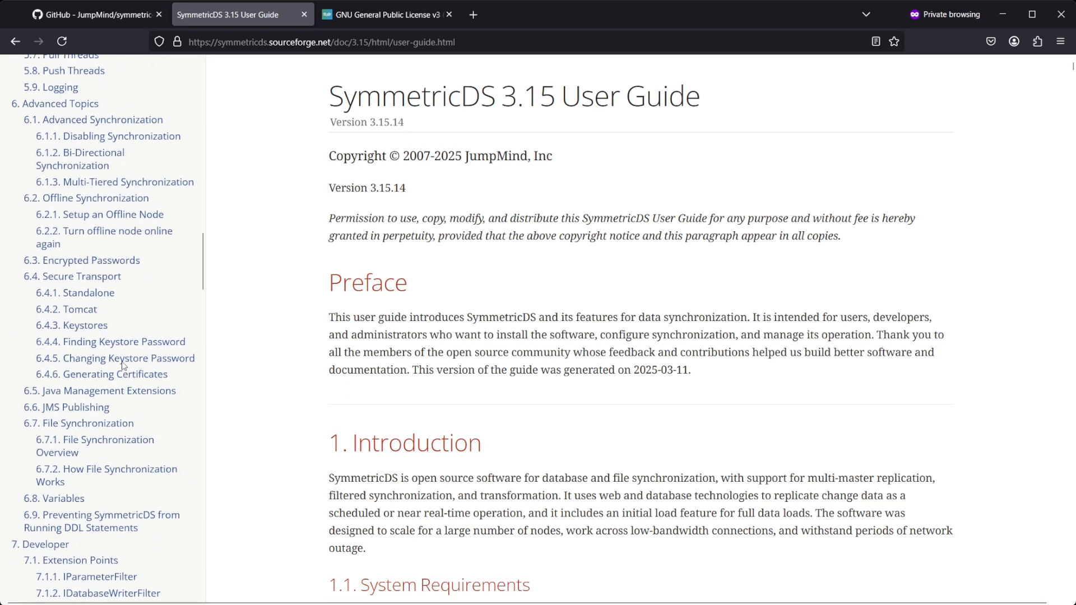
scroll("down", 3)
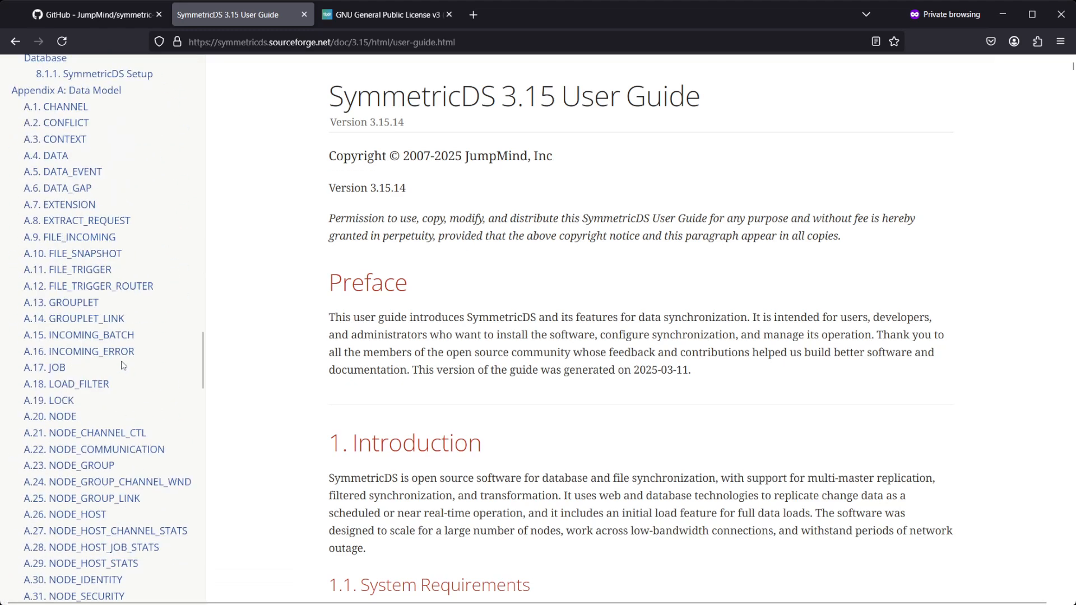
mouse_move(180, 349)
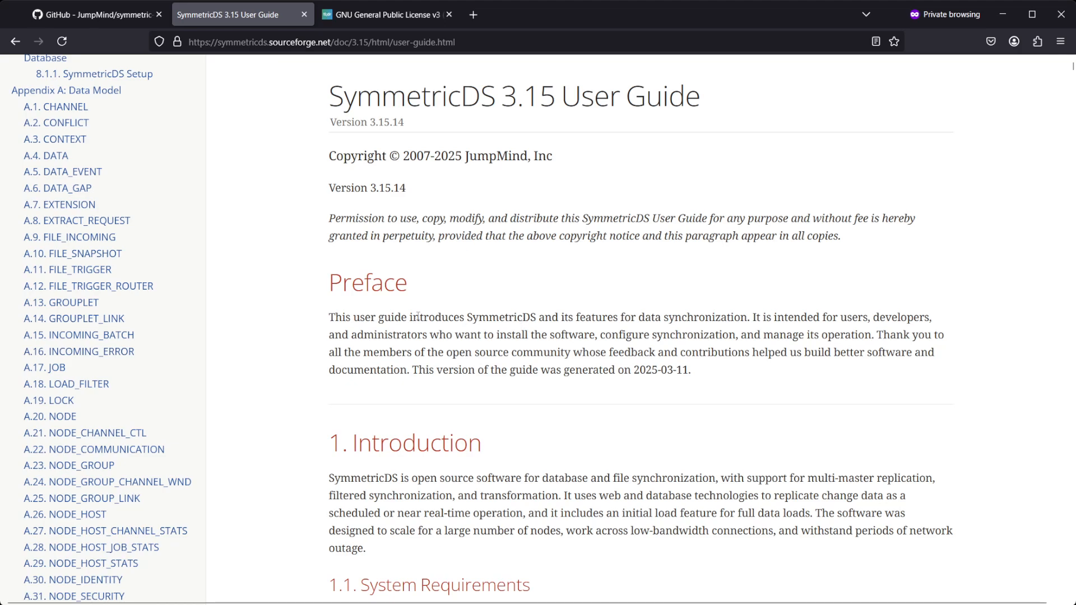
mouse_move(256, 304)
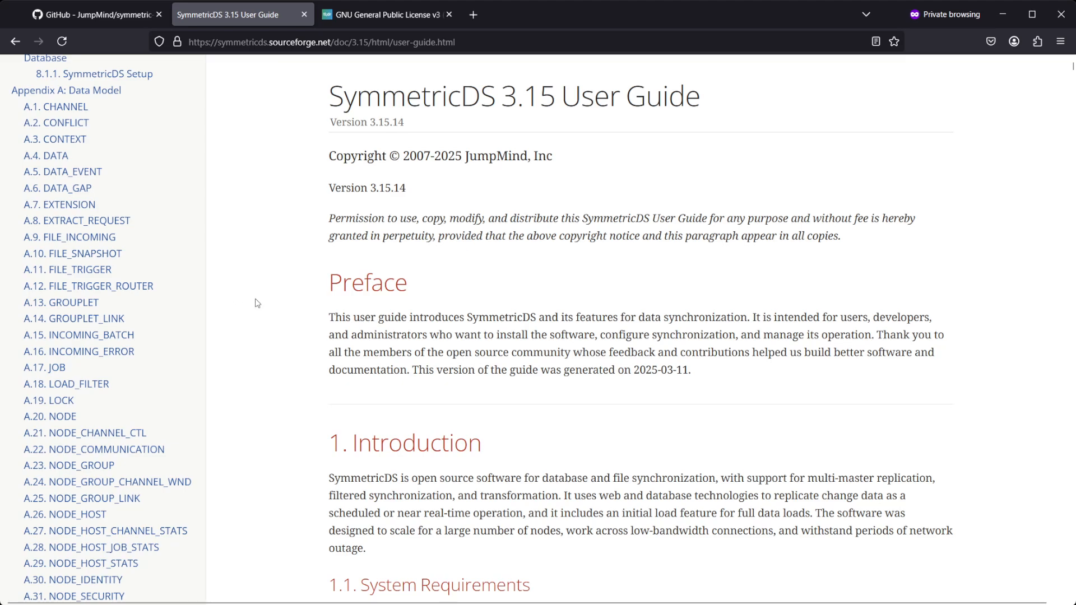
scroll("down", 3)
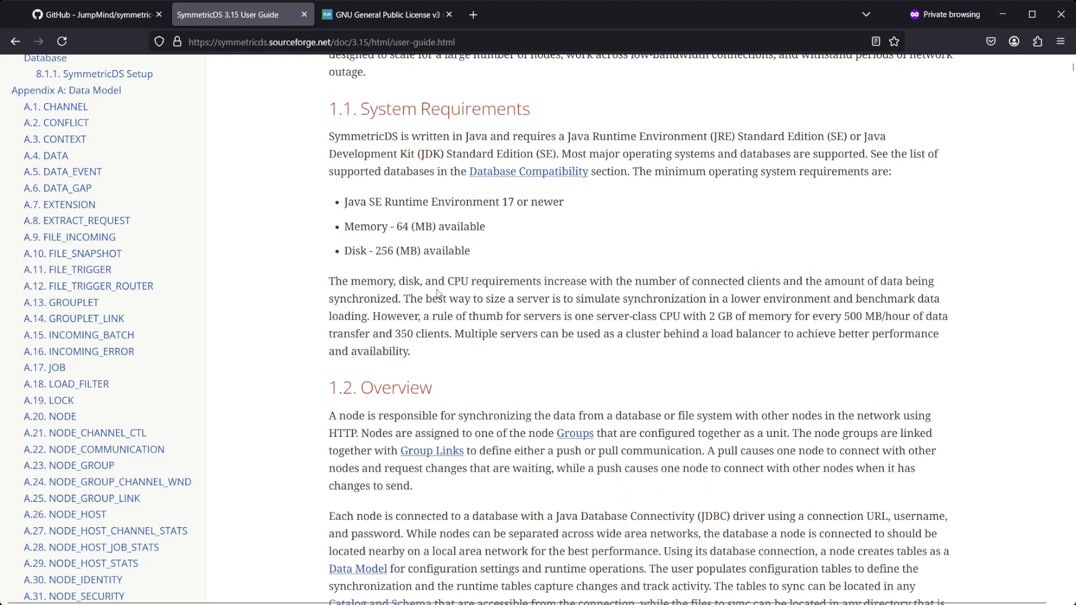
scroll("down", 3)
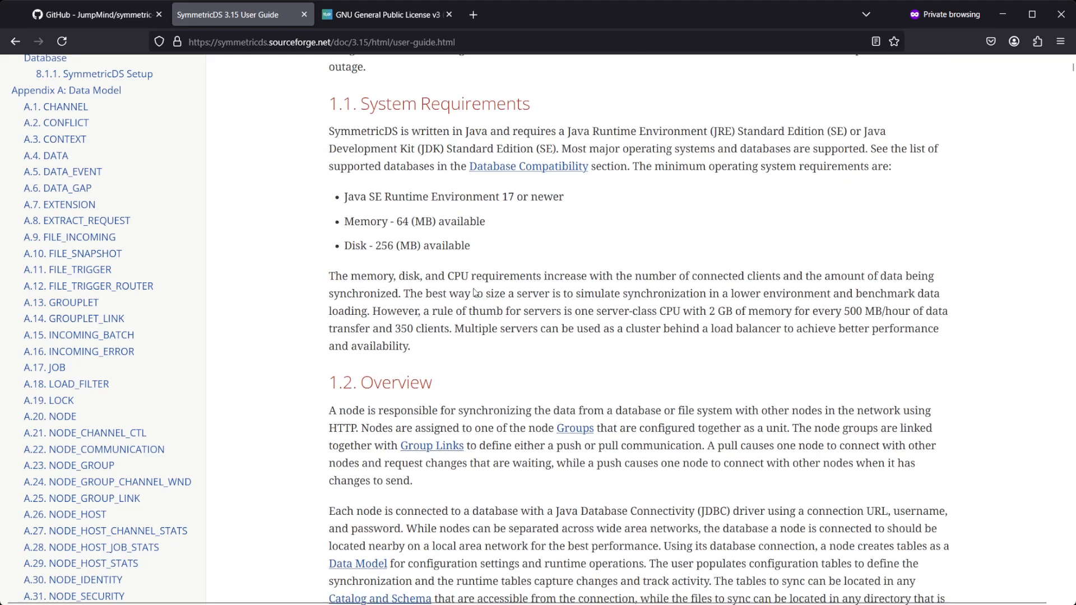
- Continue through the guide's architecture, features and Why SymmetricDS sections
scroll("down", 3)
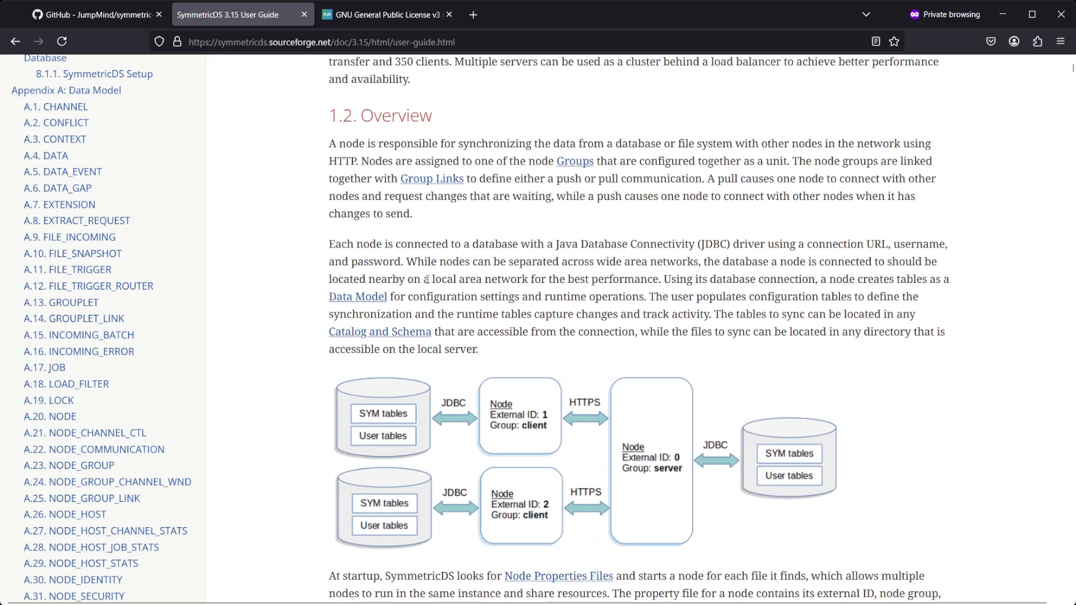
scroll("down", 3)
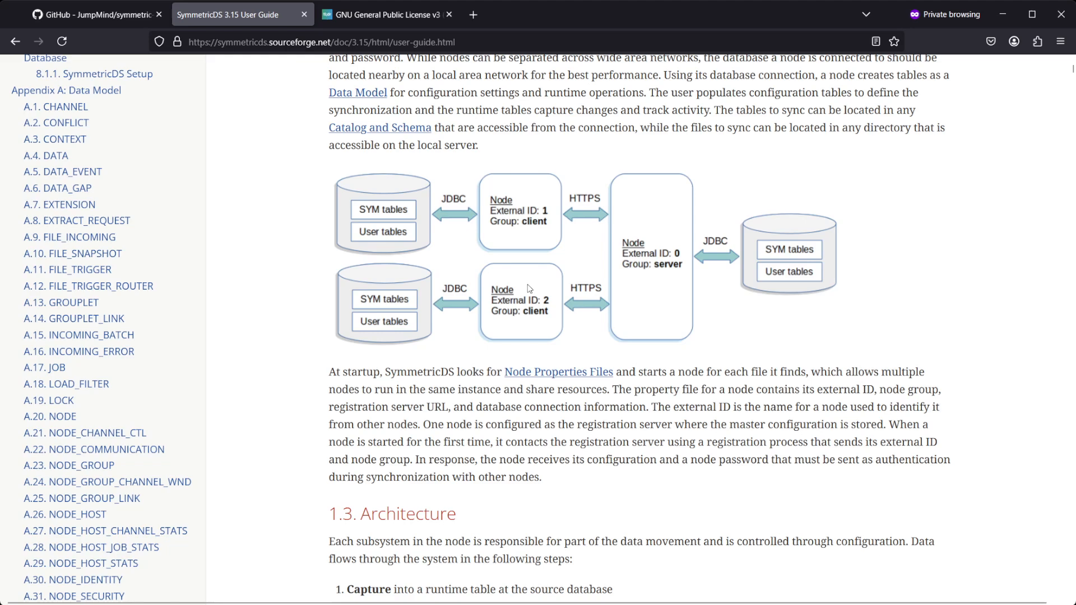
scroll("down", 3)
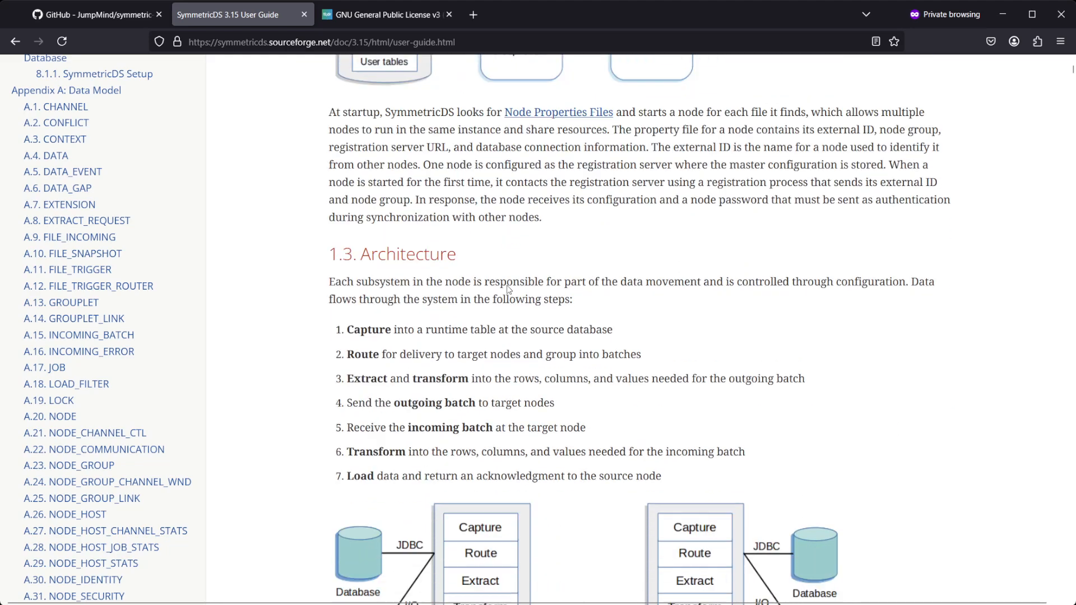
scroll("down", 3)
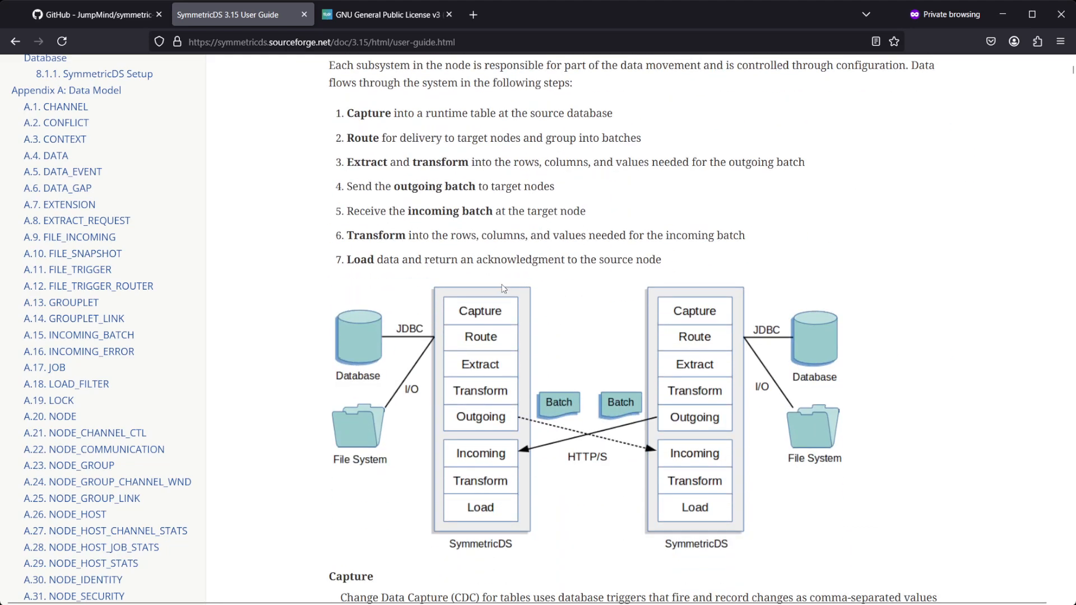
scroll("down", 3)
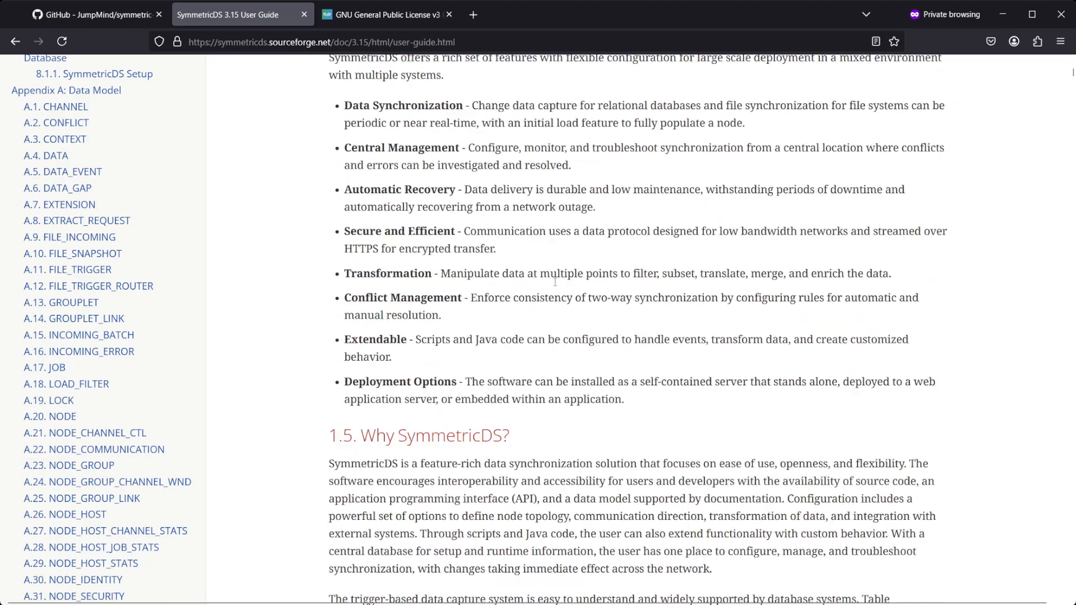
scroll("down", 3)
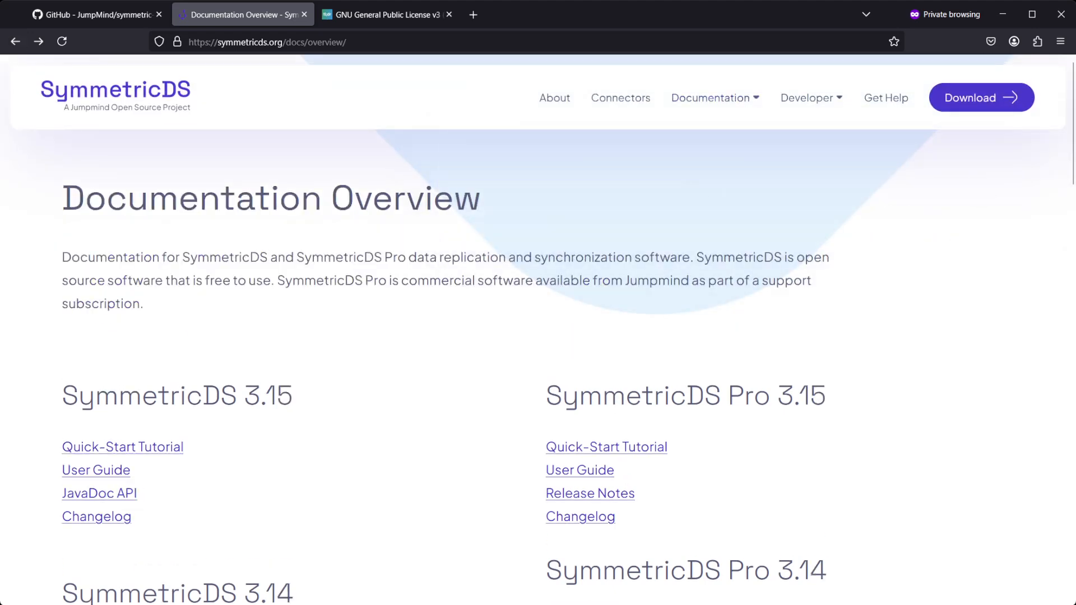
- Return to the Download page and look over the Community and Pro editions
left_click(980, 98)
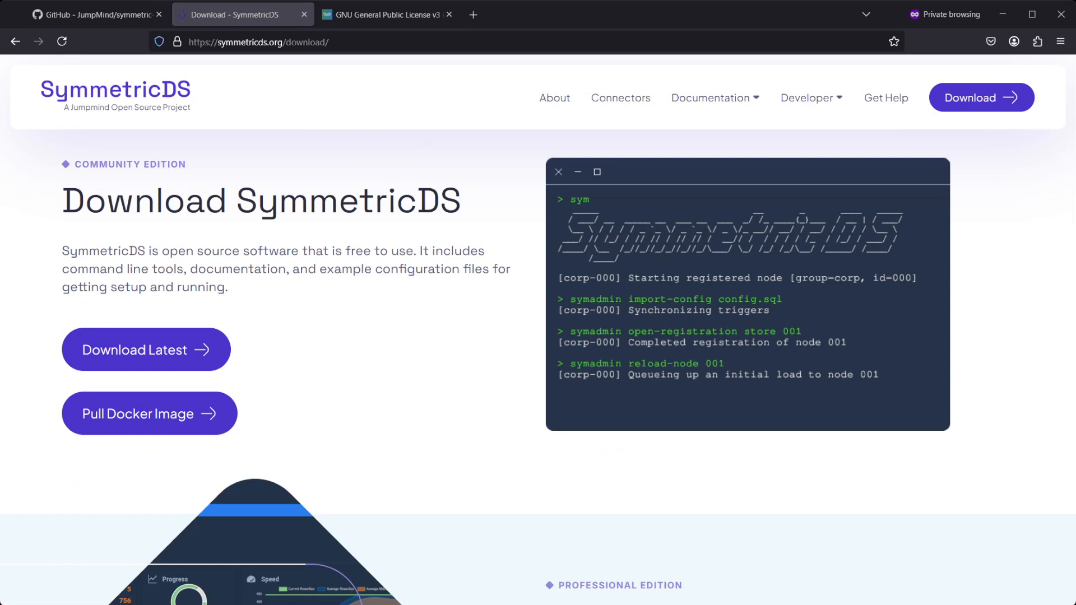
scroll("down", 3)
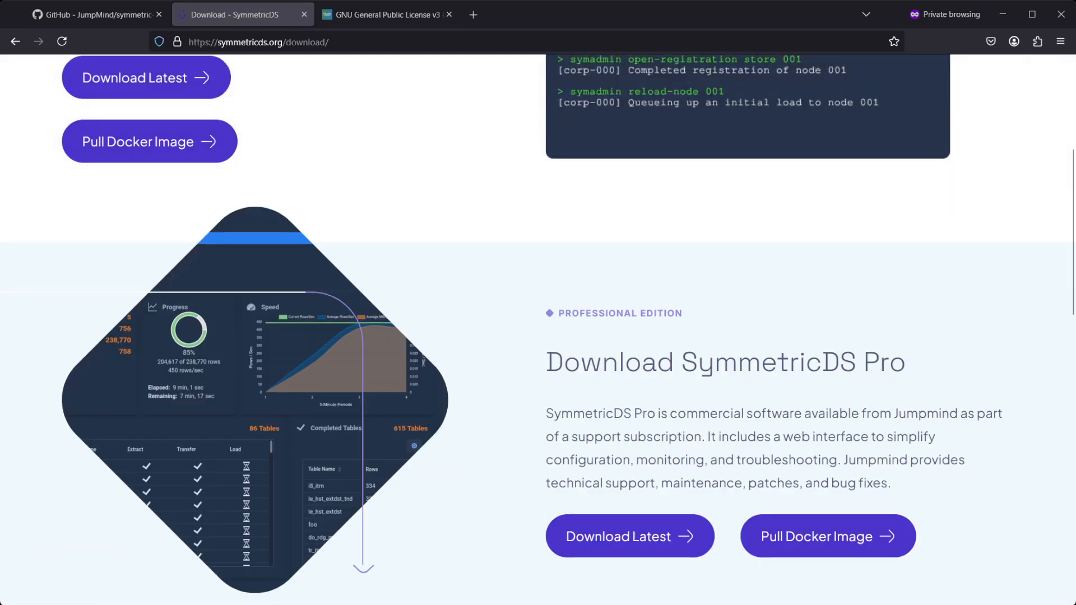
mouse_move(629, 536)
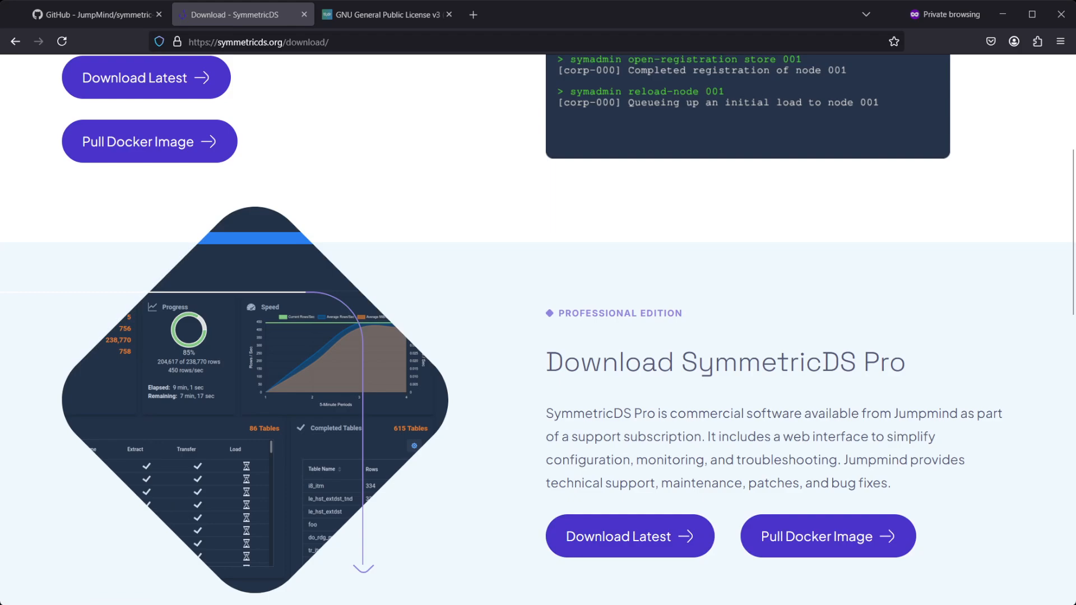
scroll("up", 3)
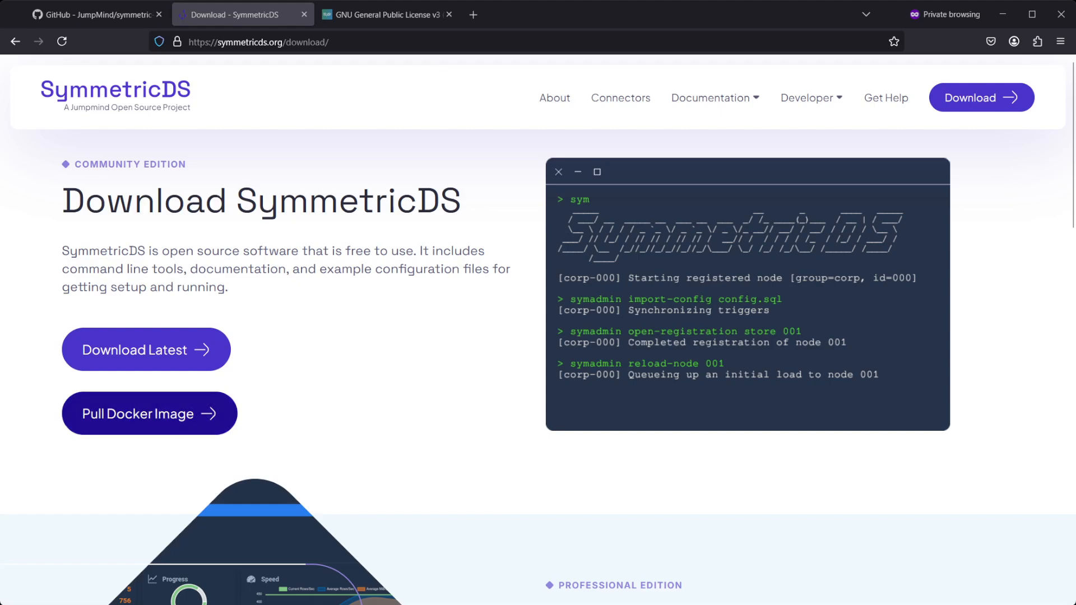
- Land on Docker Hub's jumpmind/symmetricds page and read its pull command, running and volumes overview
left_click(148, 413)
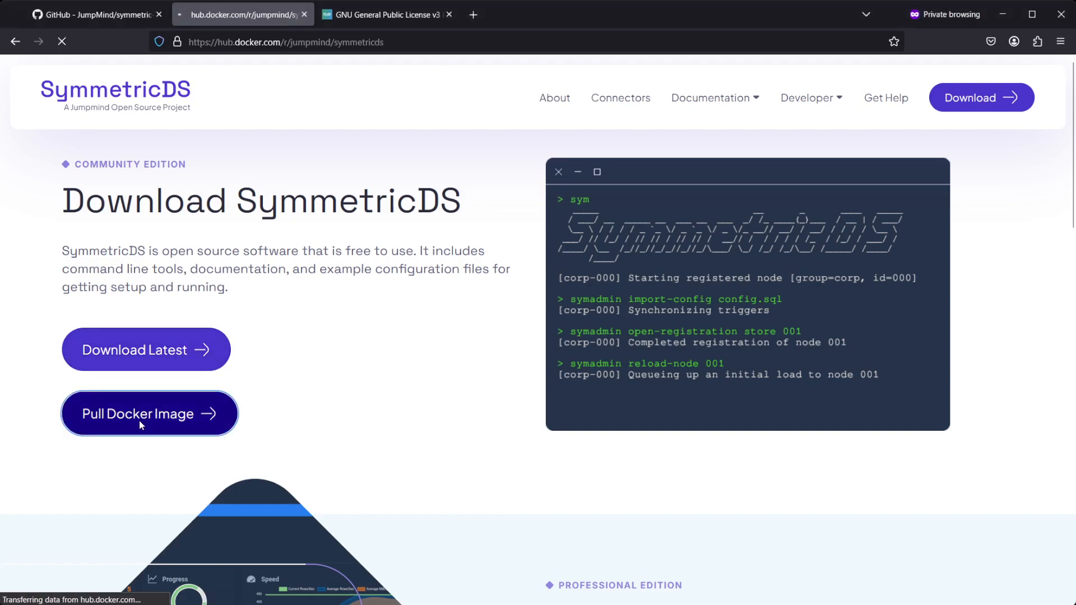
left_click(149, 413)
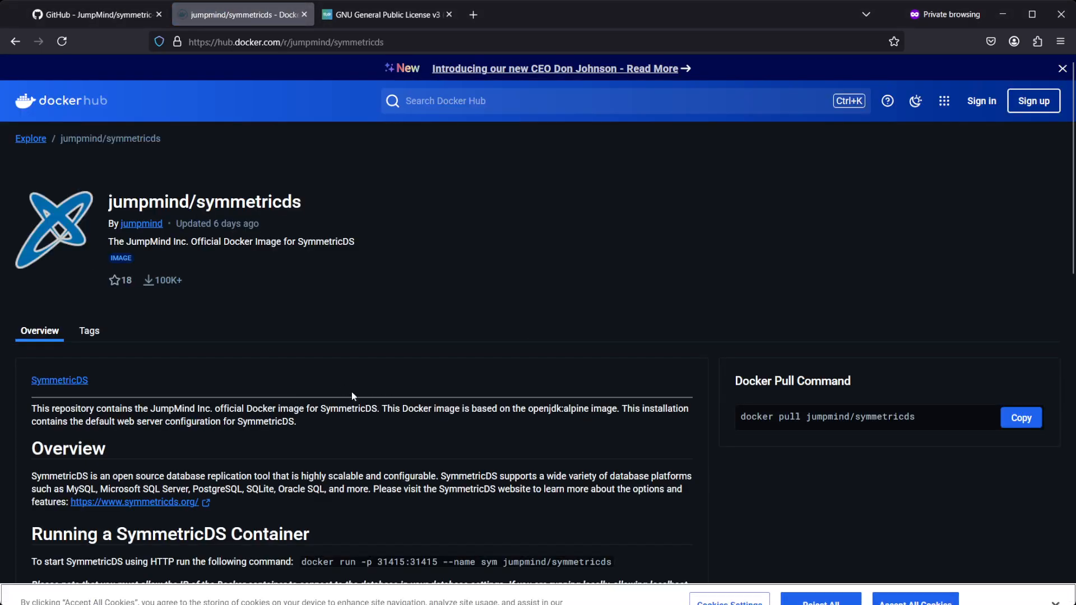
scroll("down", 3)
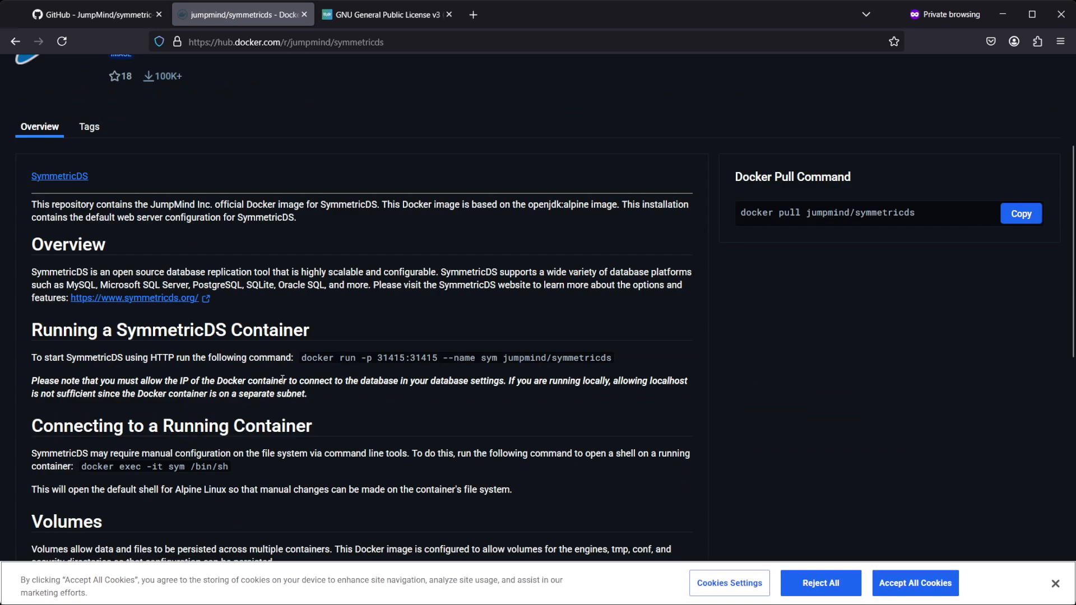
scroll("down", 3)
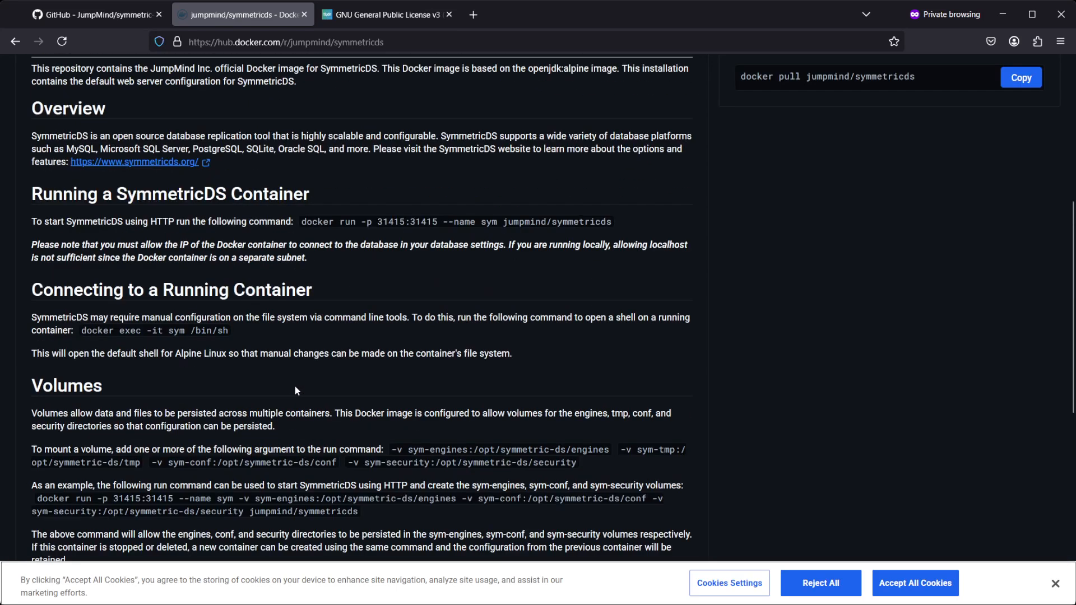
mouse_move(294, 403)
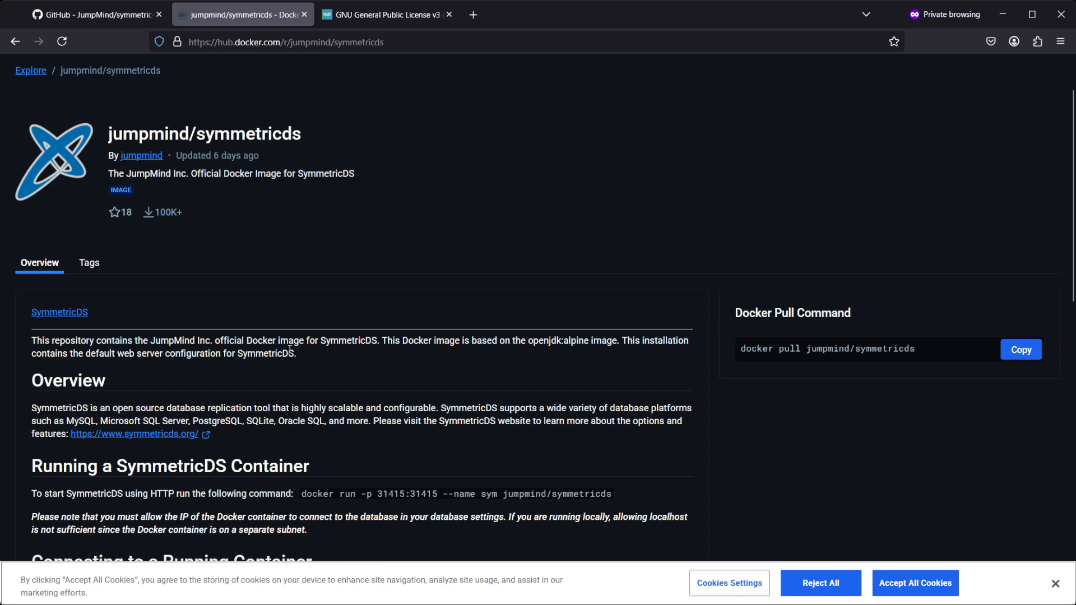
mouse_move(355, 359)
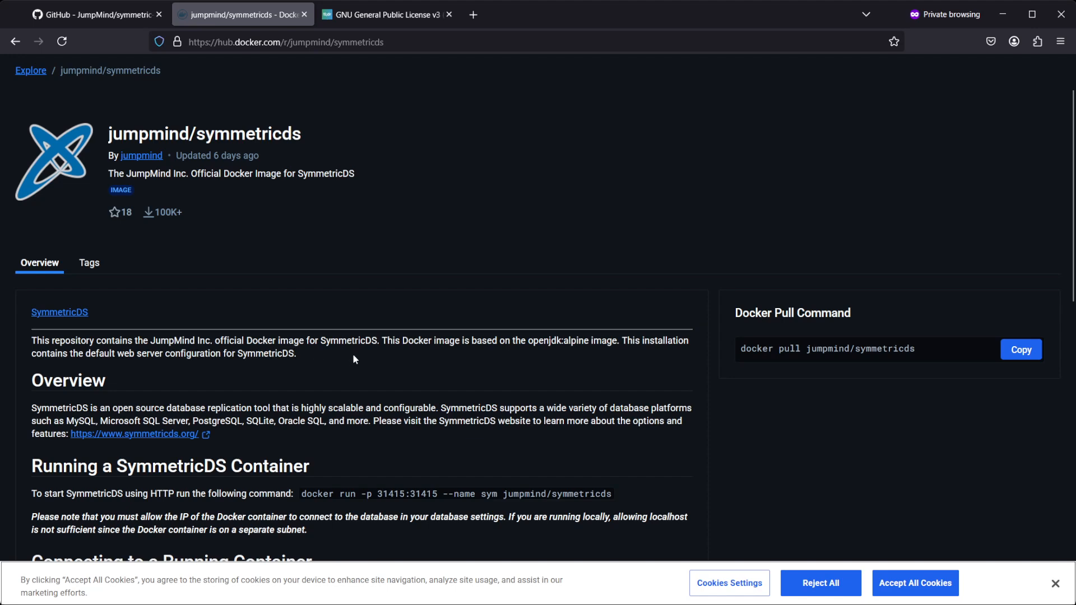
mouse_move(414, 325)
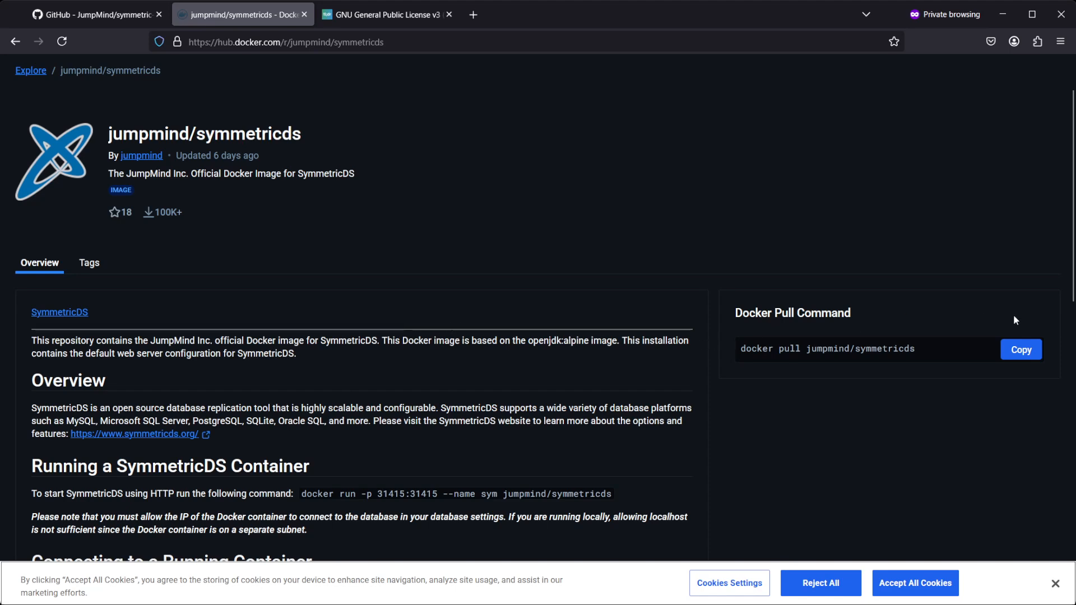
mouse_move(1015, 307)
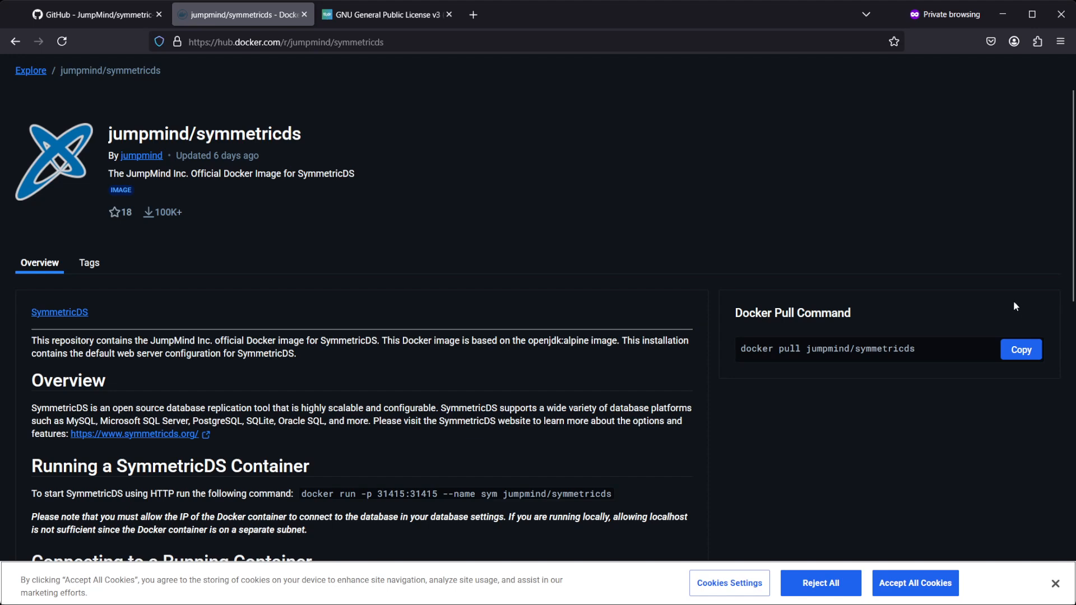